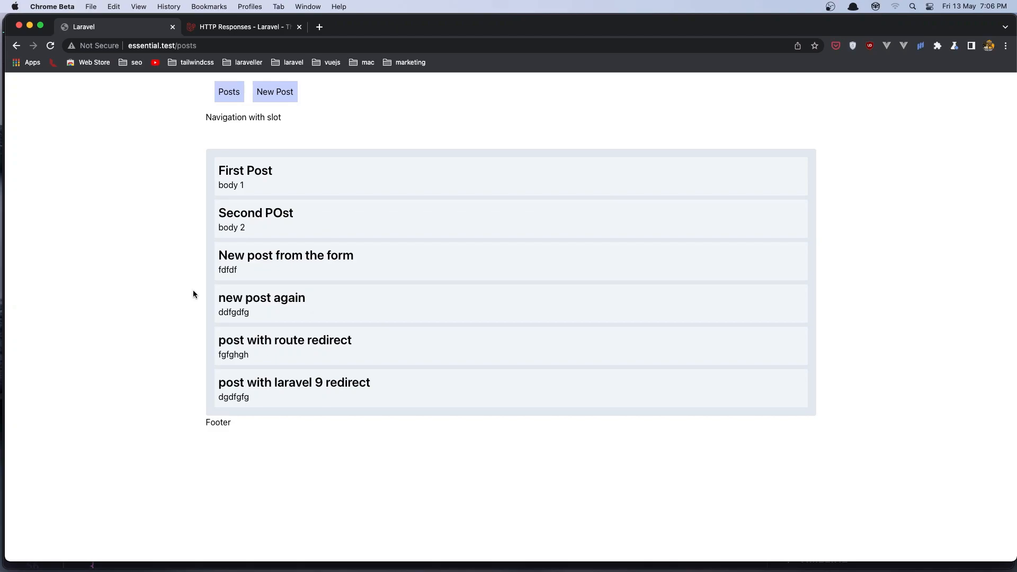
mouse_move(186, 178)
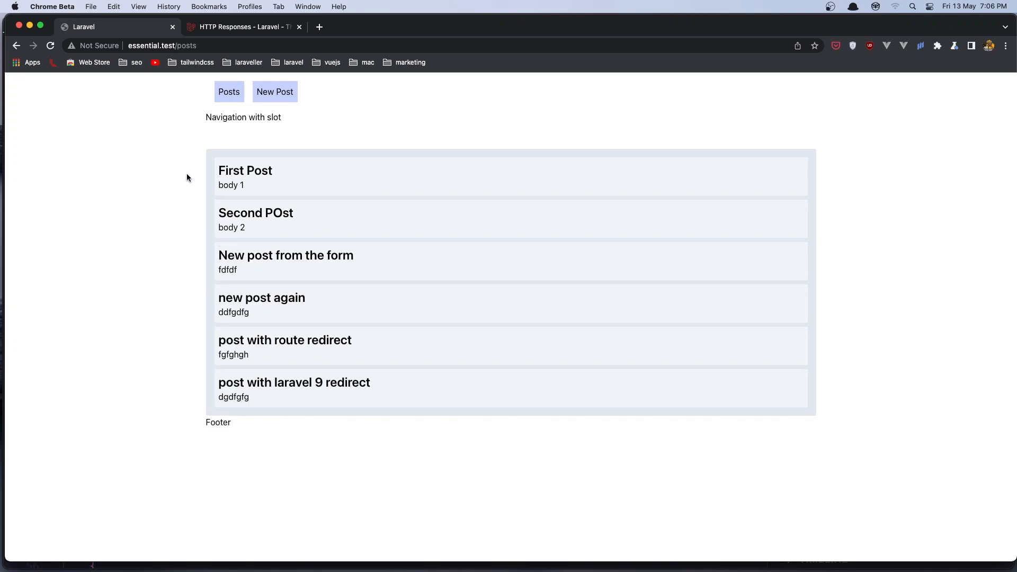
mouse_move(222, 127)
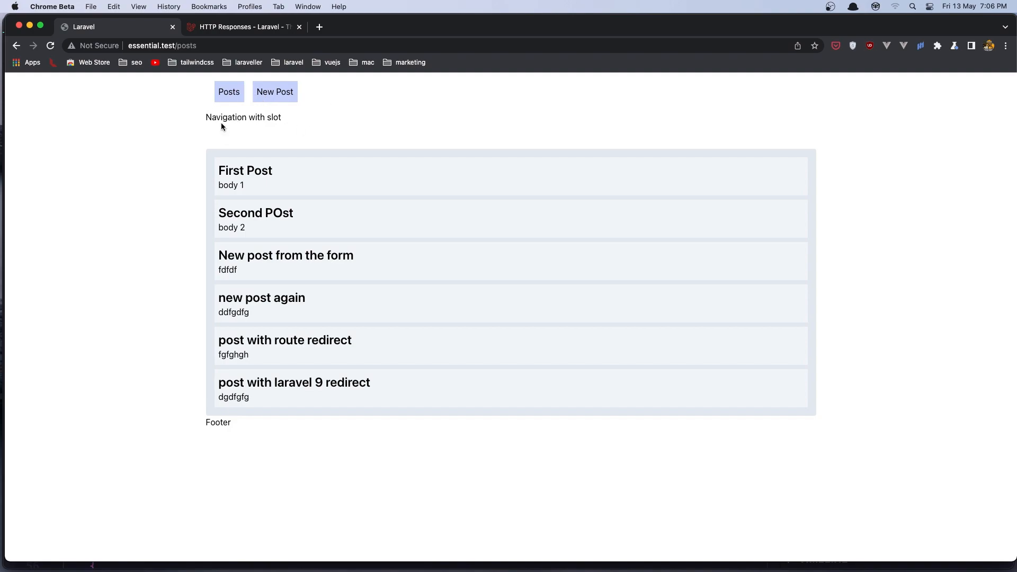
mouse_move(211, 167)
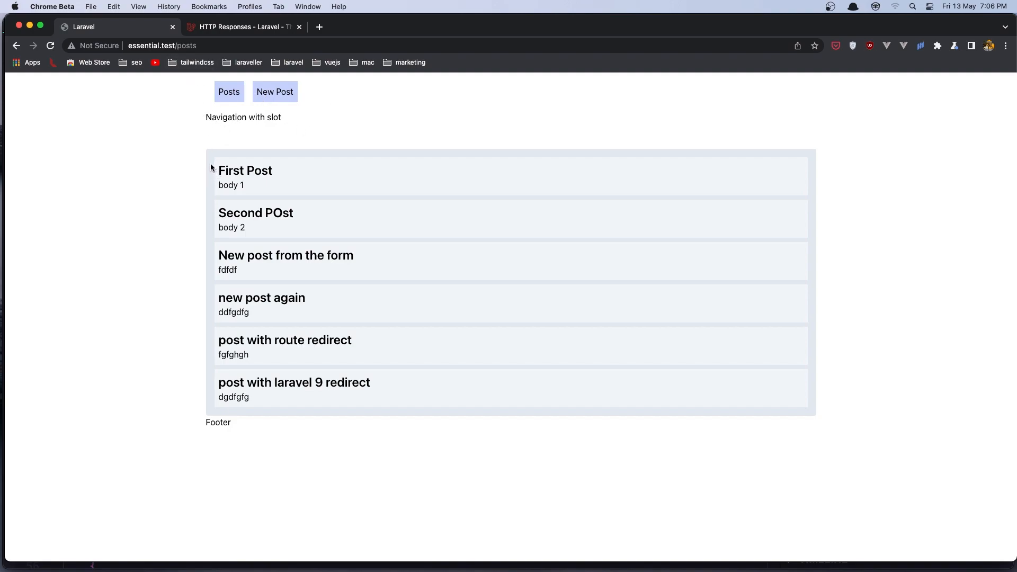
mouse_move(173, 328)
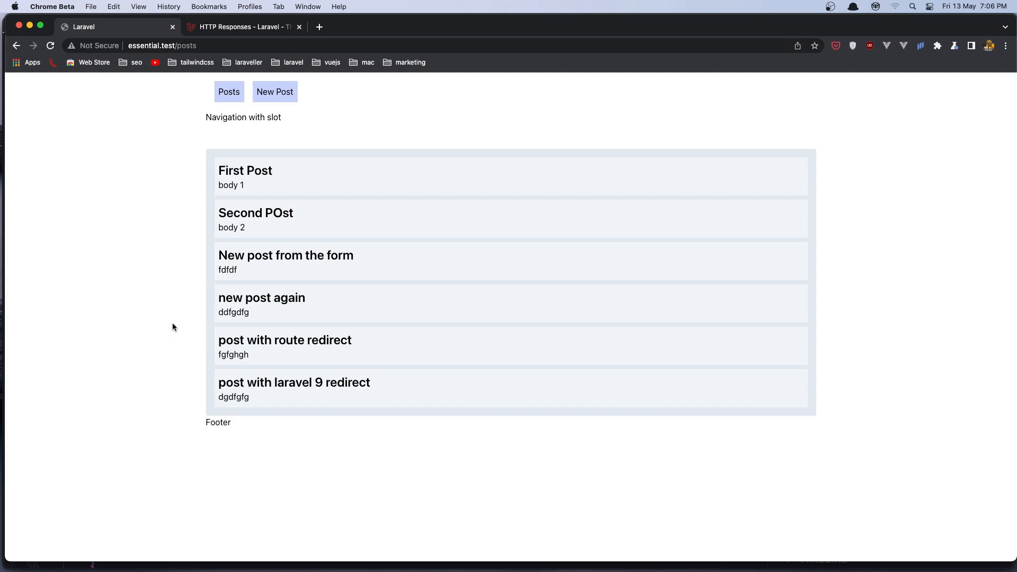
mouse_move(291, 127)
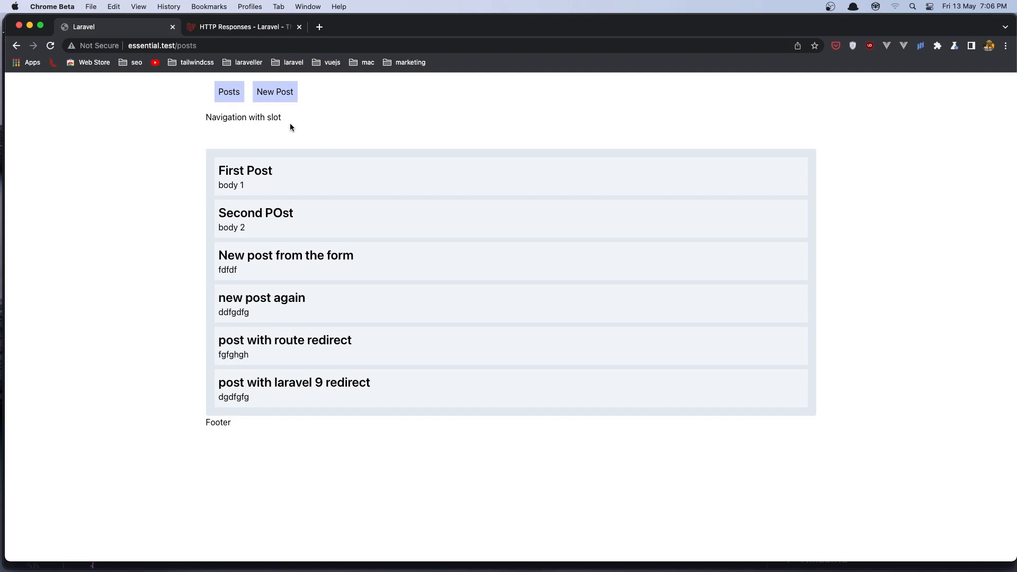
mouse_move(210, 130)
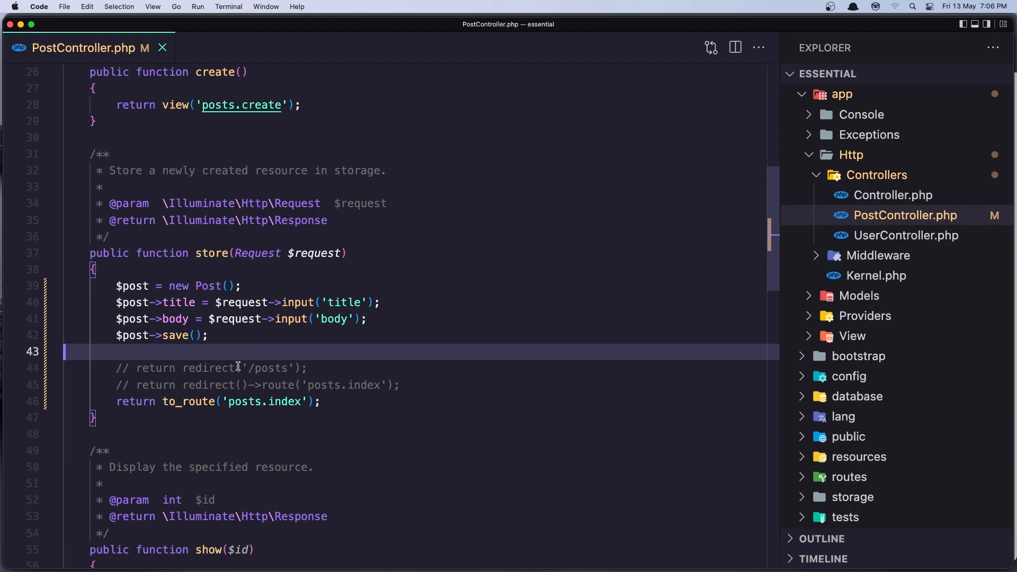
mouse_move(210, 332)
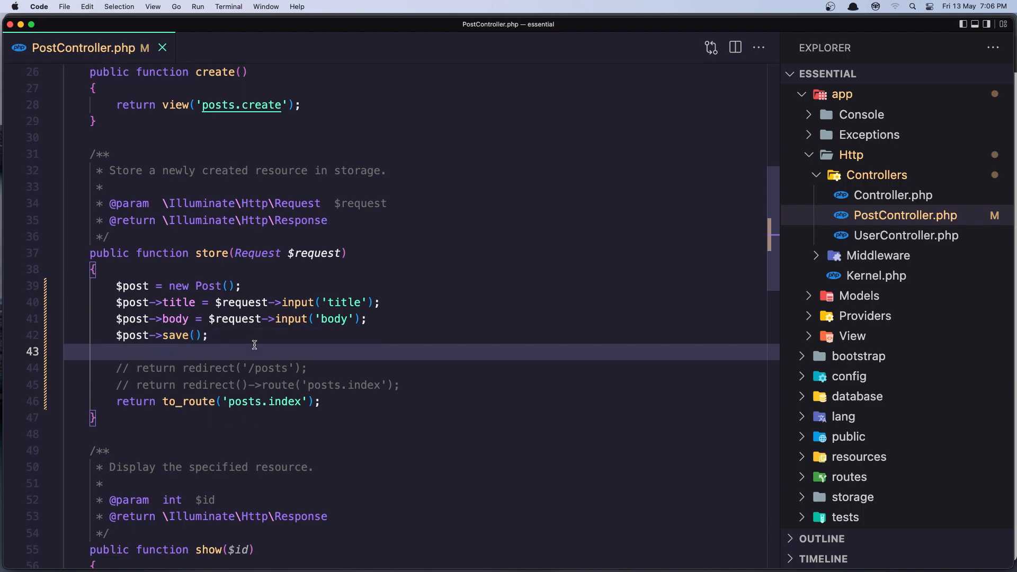
In store(), begin a $request->session()->flash('status', ...) call before the return.
type("$request->")
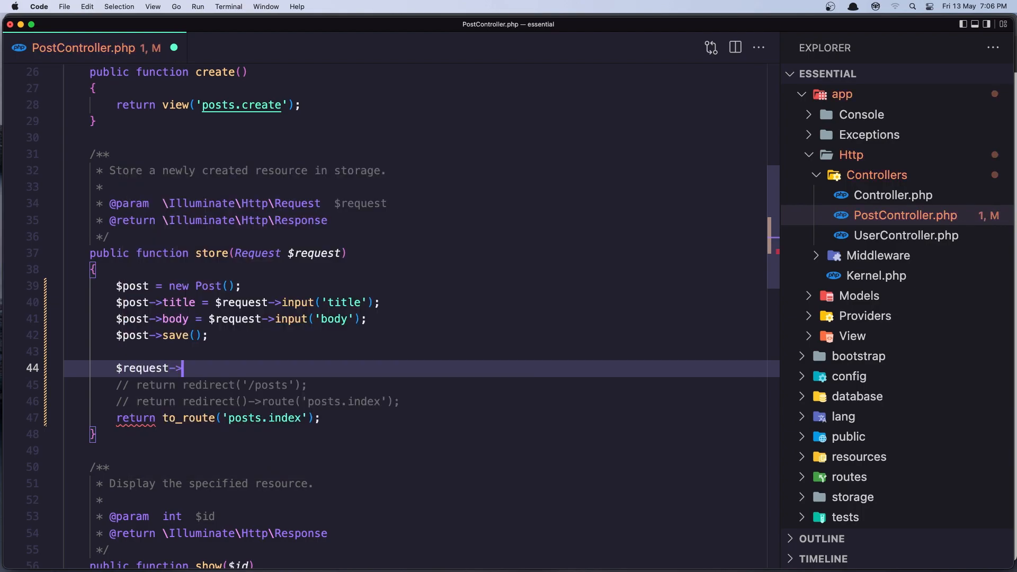
type("session()->fla")
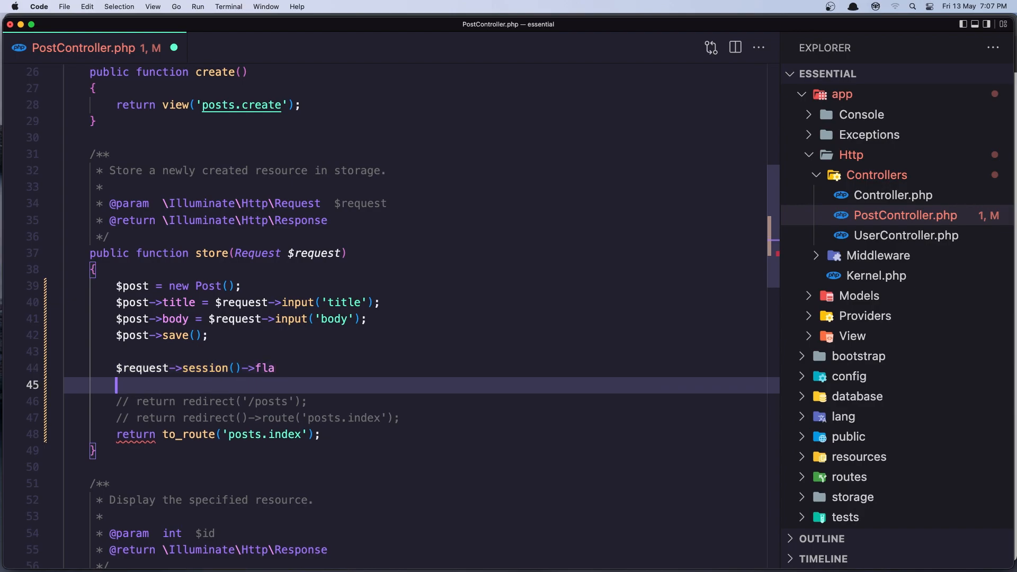
key("Backspace")
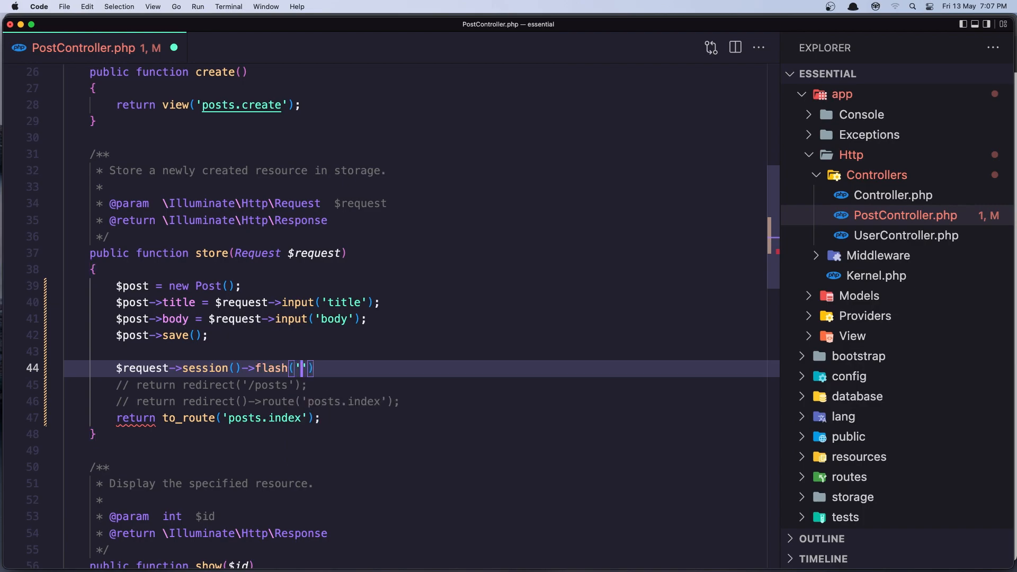
type("status")
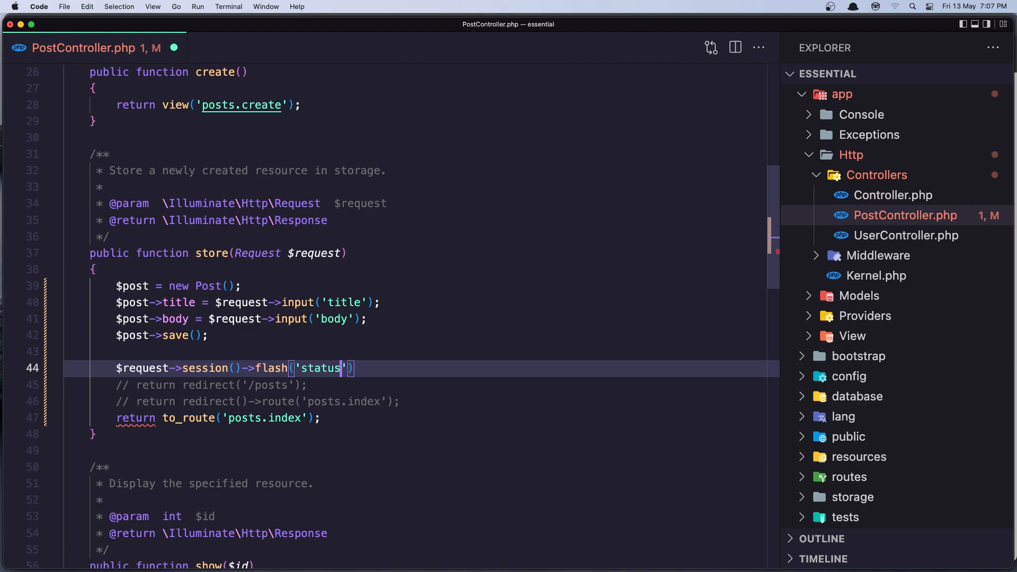
type(", '")
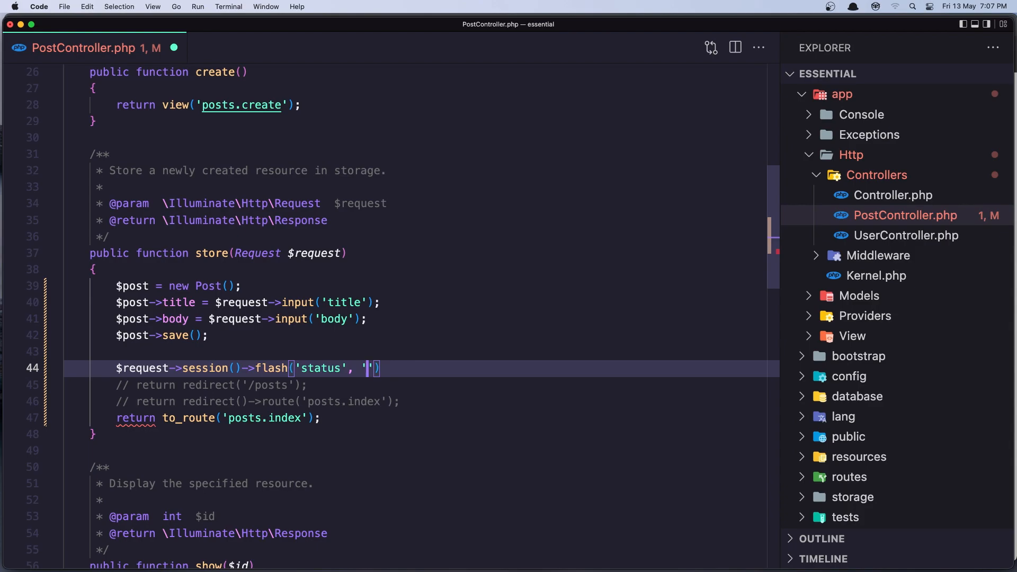
Enter 'The post created successfully.' as the flashed status message.
type("The pos")
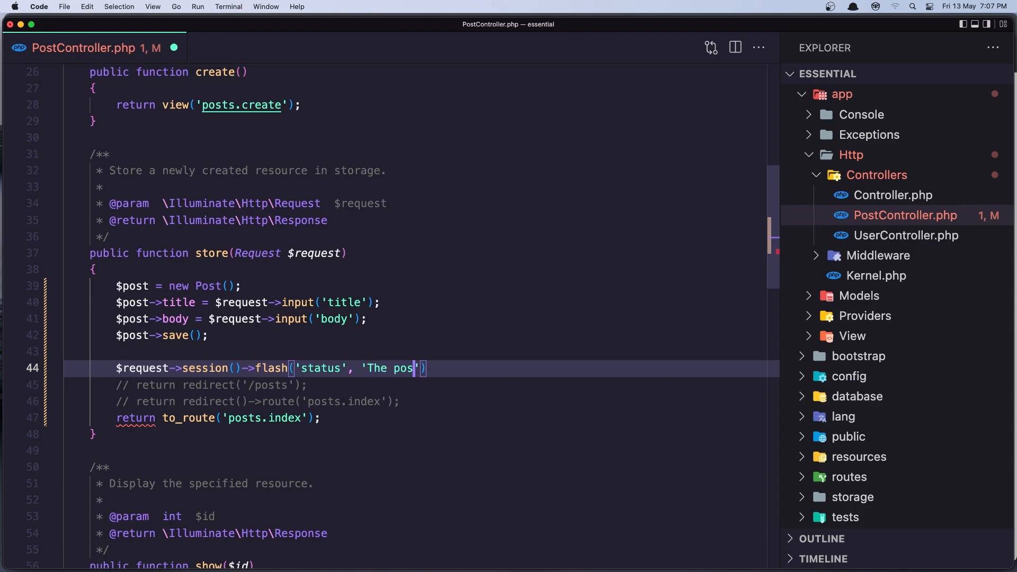
type("t")
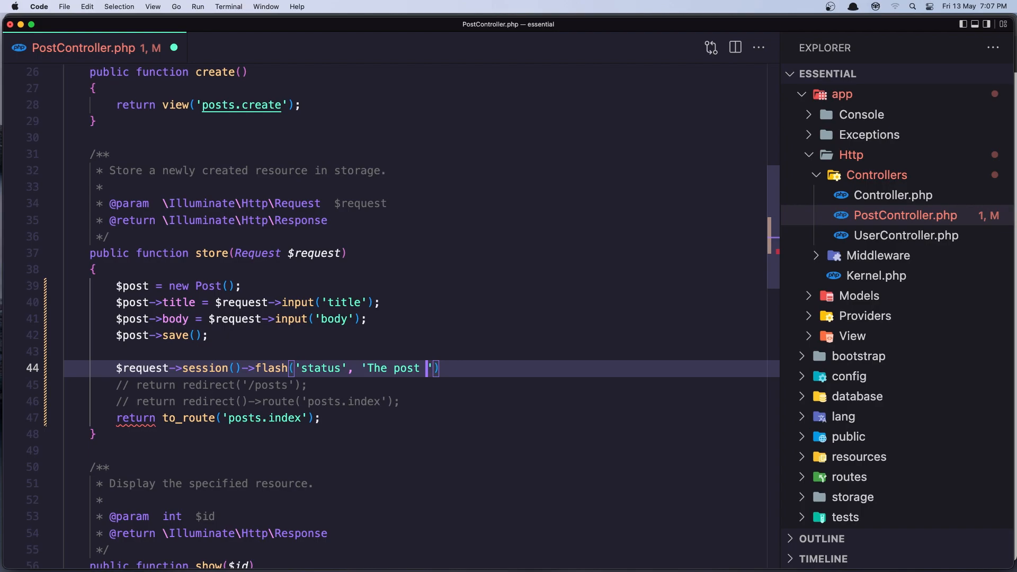
type("create")
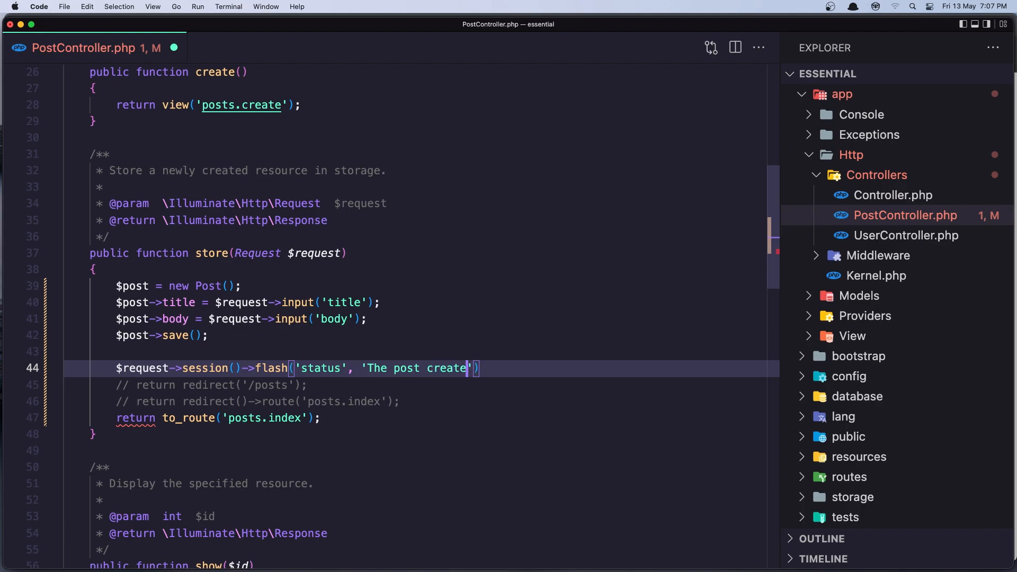
type("d su")
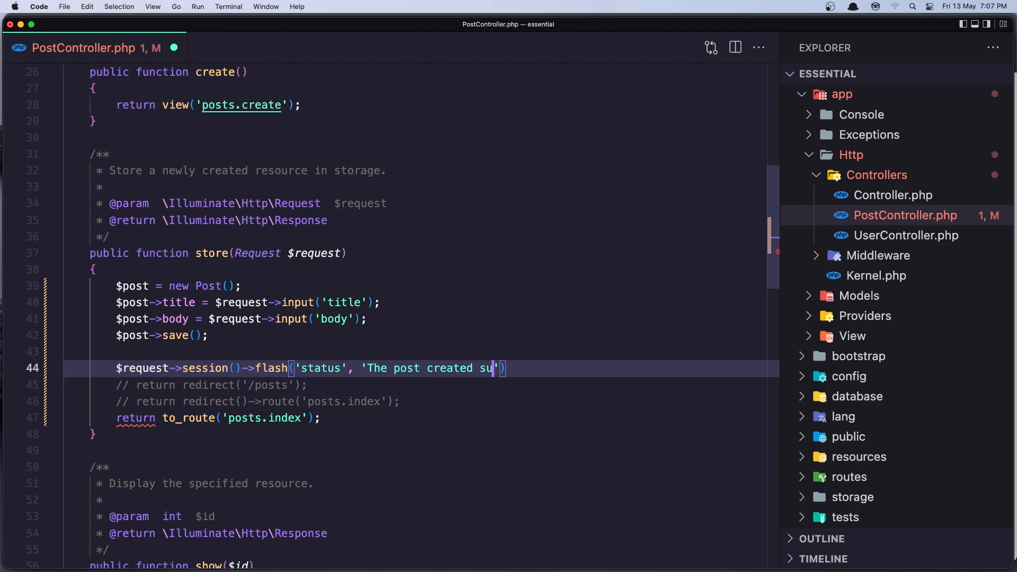
type("cce")
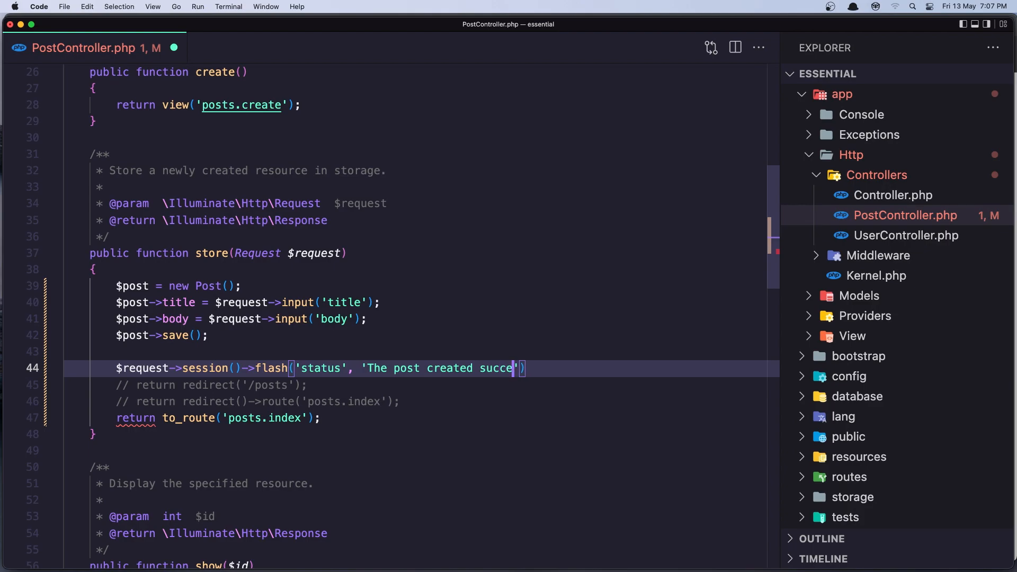
type("sfully")
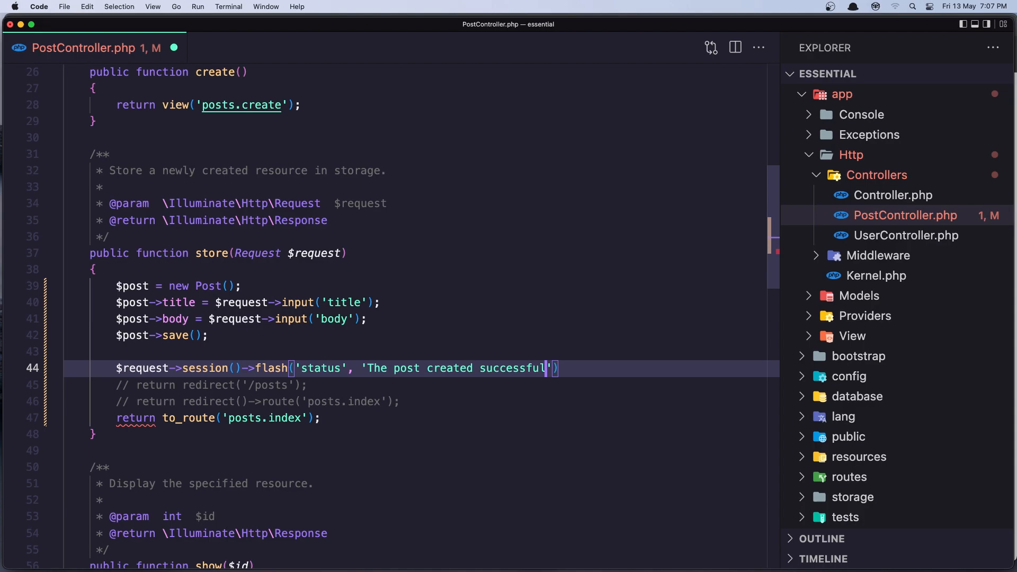
type("ly")
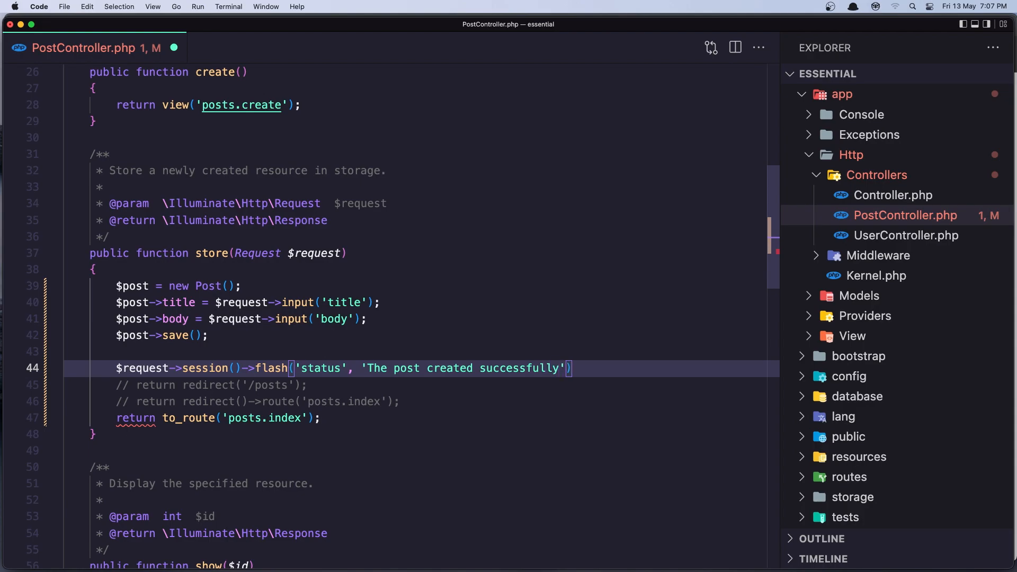
type(".")
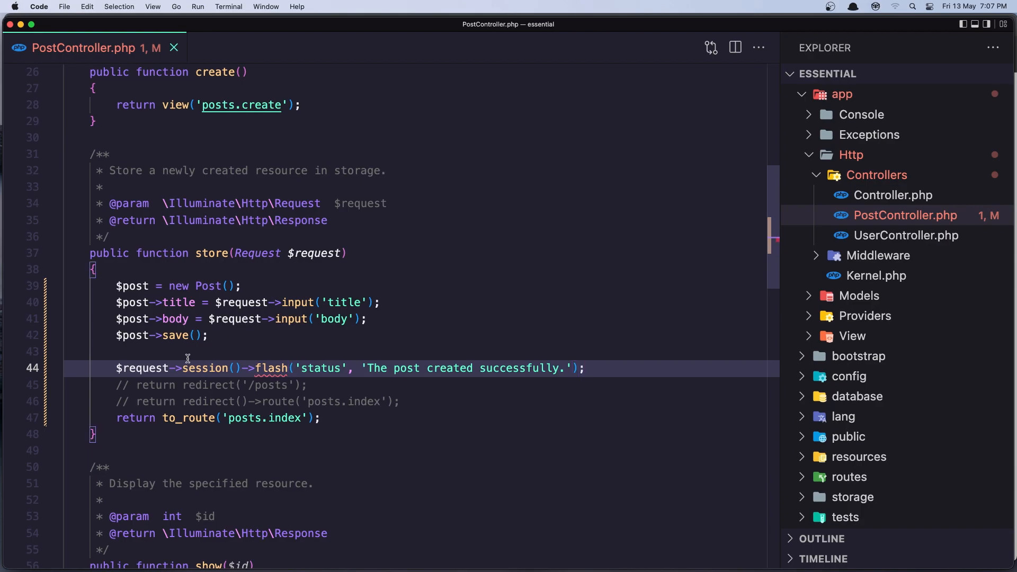
Open resources/views/components/main-layout.blade.php and place the cursor inside the outer container.
scroll("down", 3)
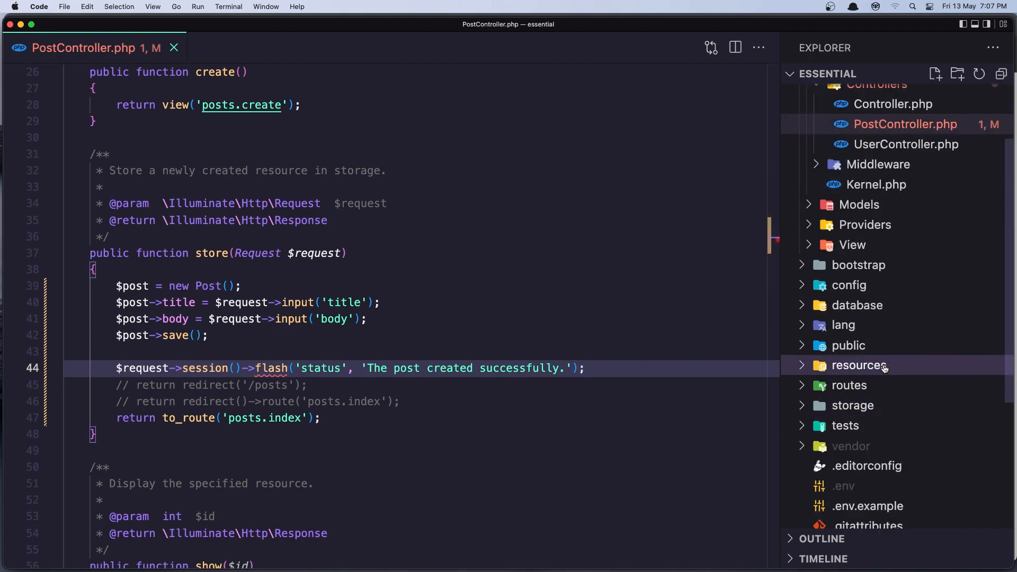
left_click(858, 365)
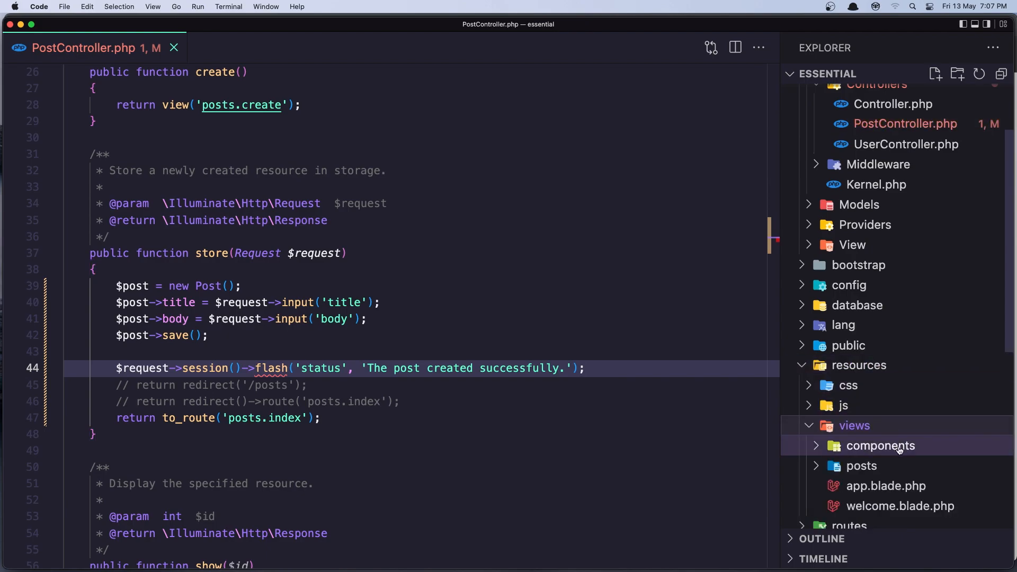
left_click(880, 445)
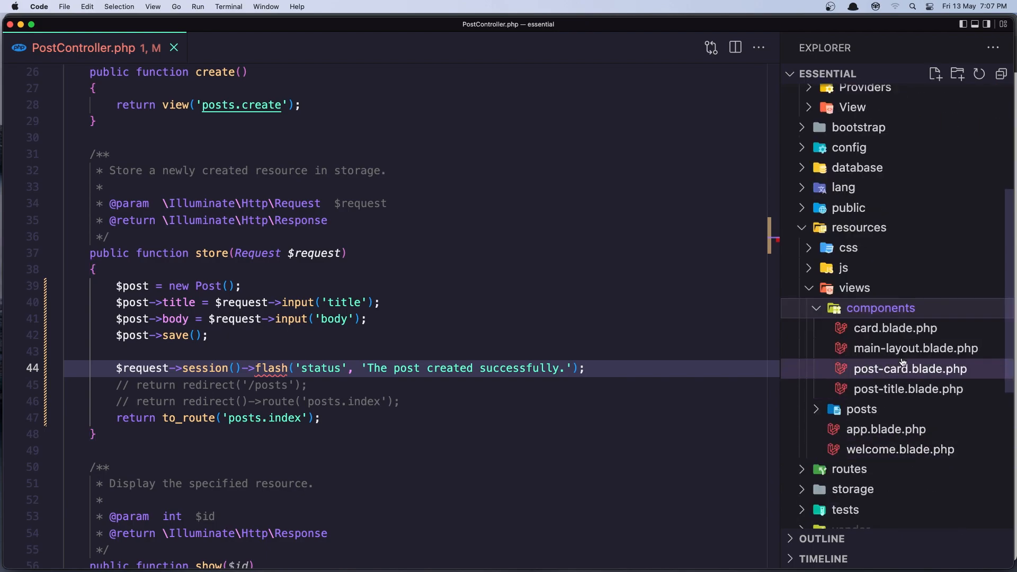
left_click(915, 347)
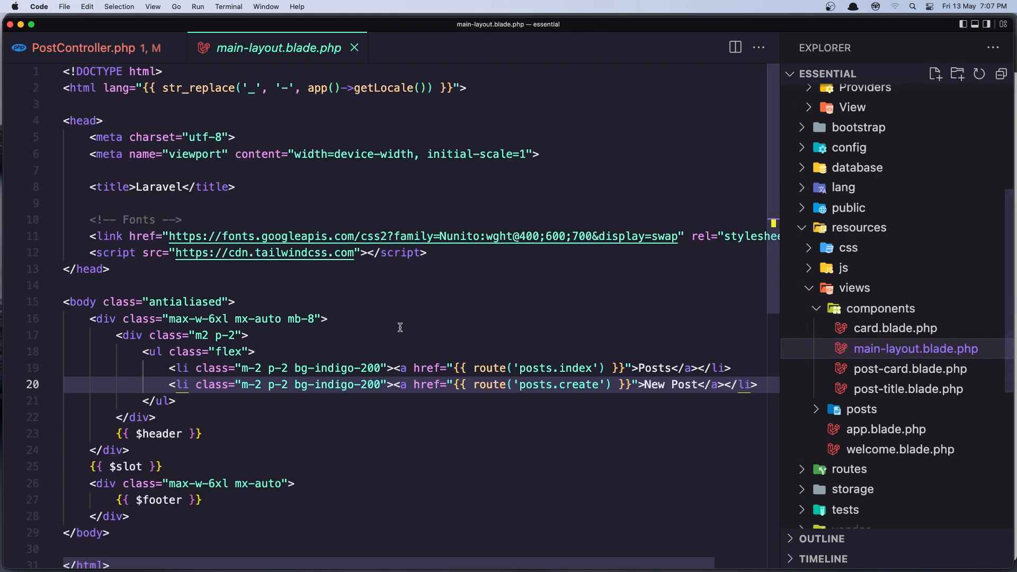
mouse_move(287, 302)
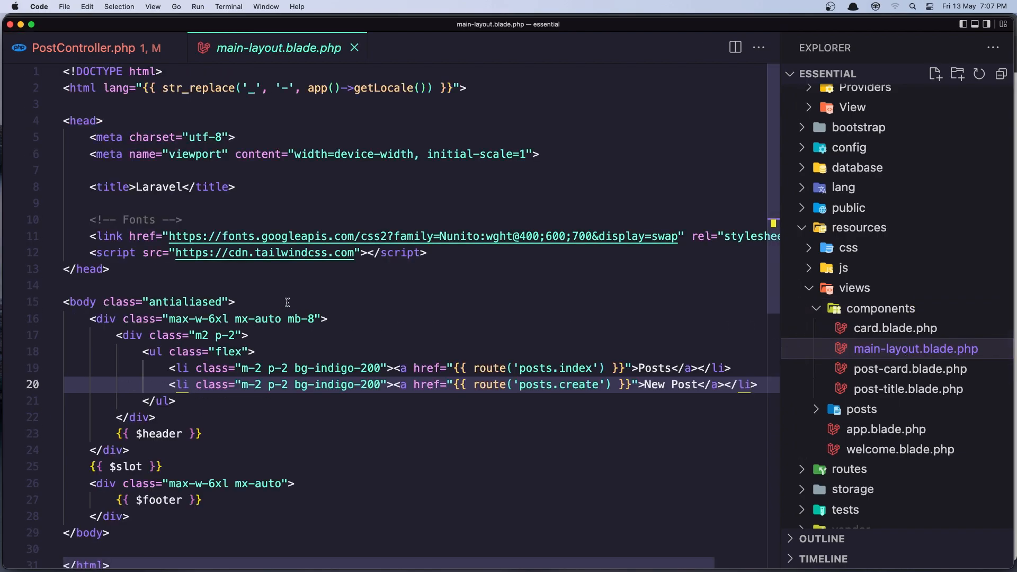
mouse_move(269, 309)
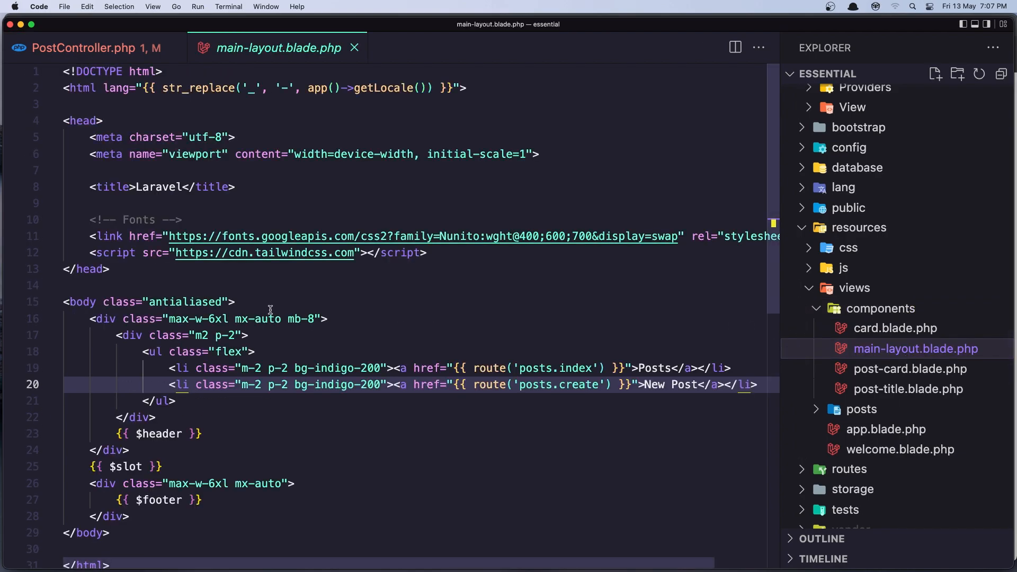
left_click(237, 301)
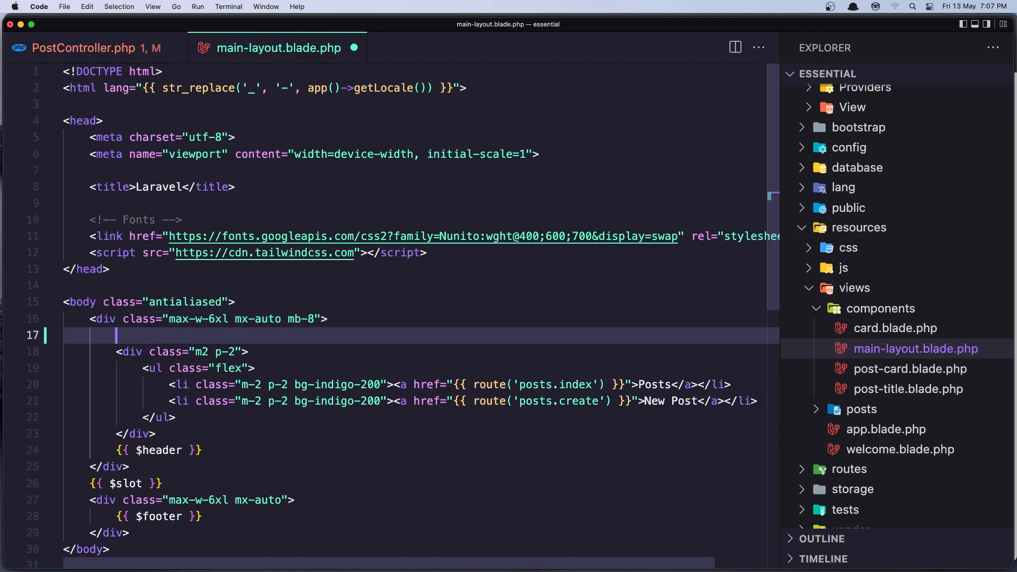
type("@if (")
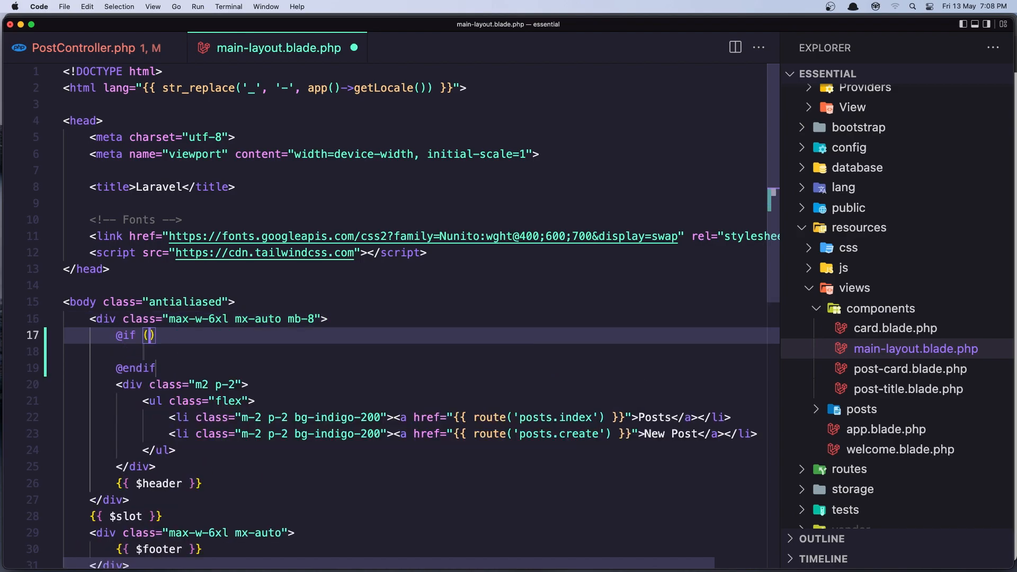
type("ses")
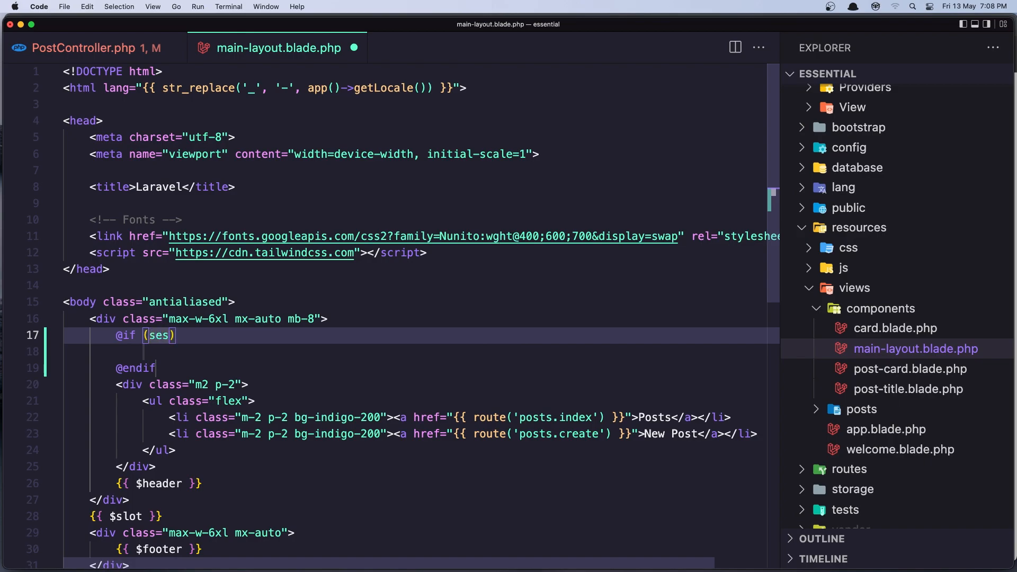
type("sion")
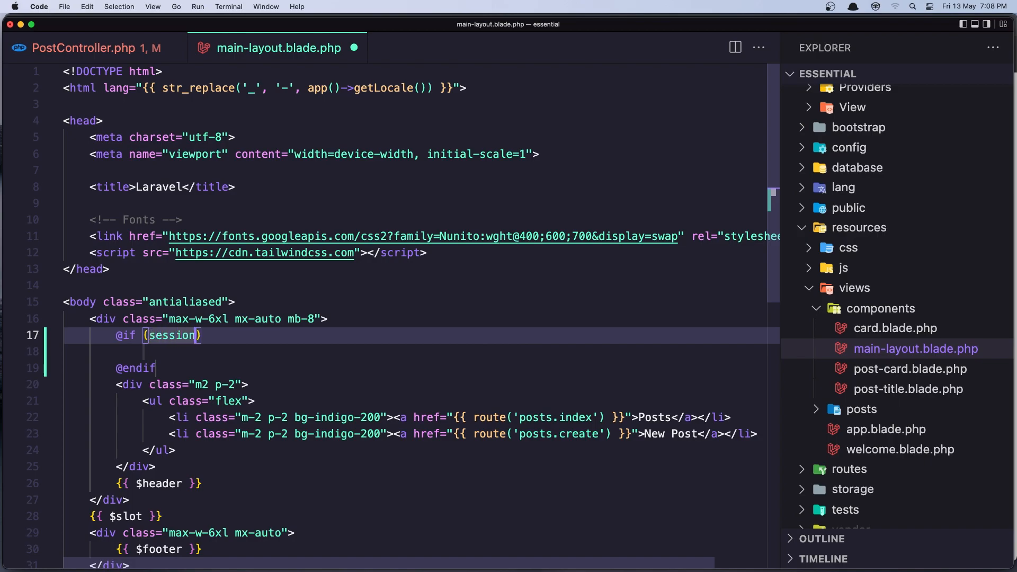
type("()->)")
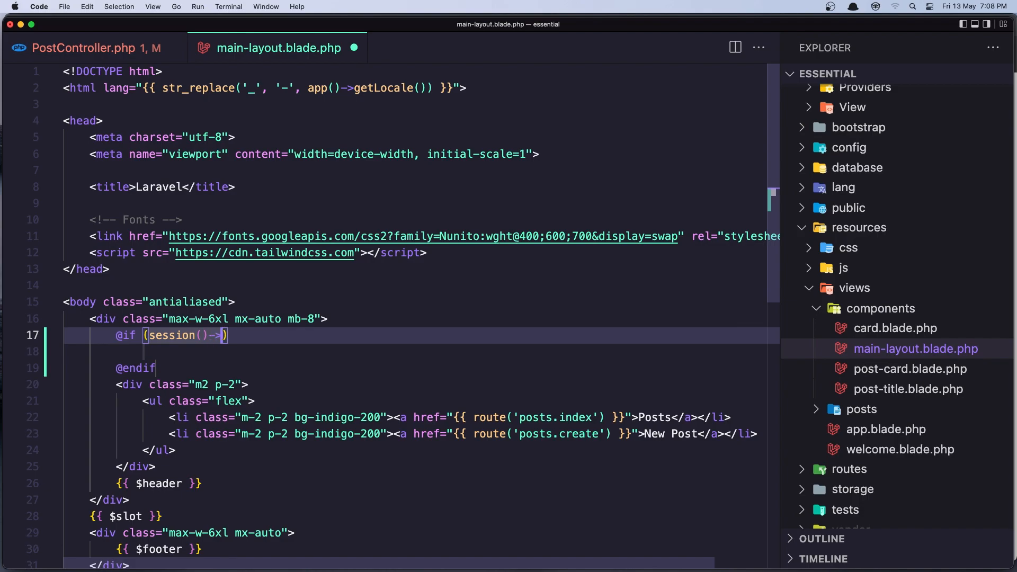
type("has")
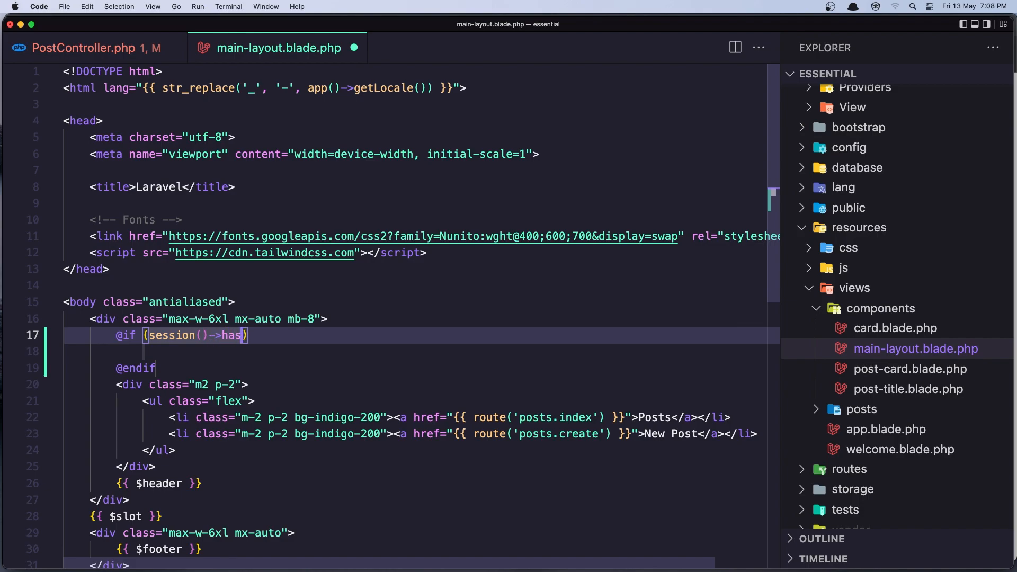
type("('s'")
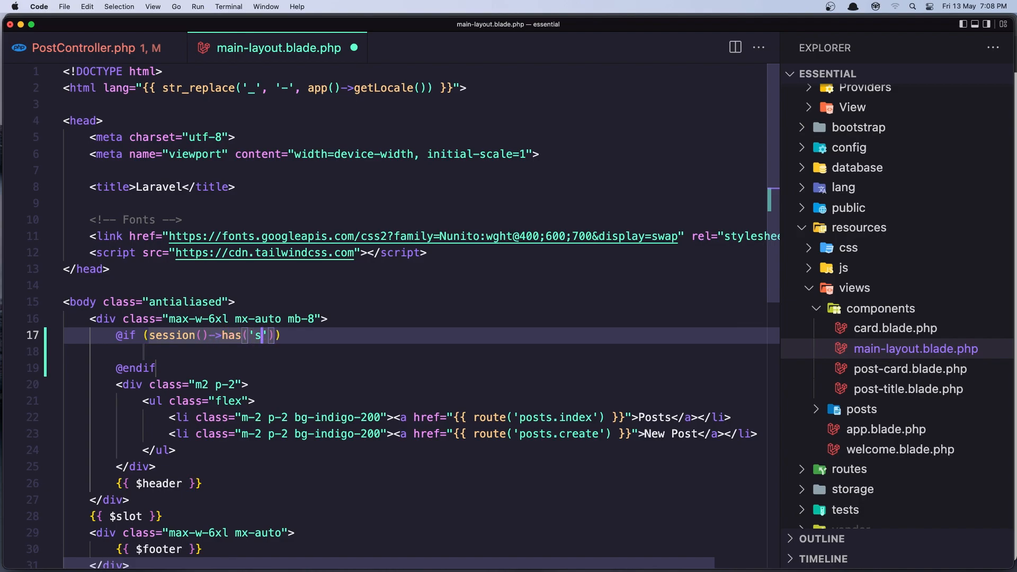
type("tatus")
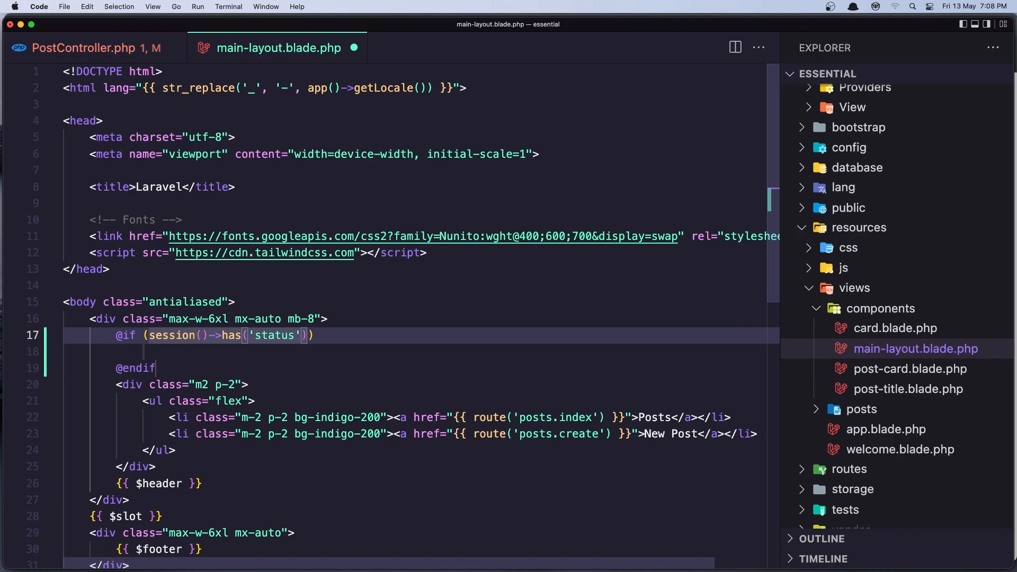
left_click(91, 47)
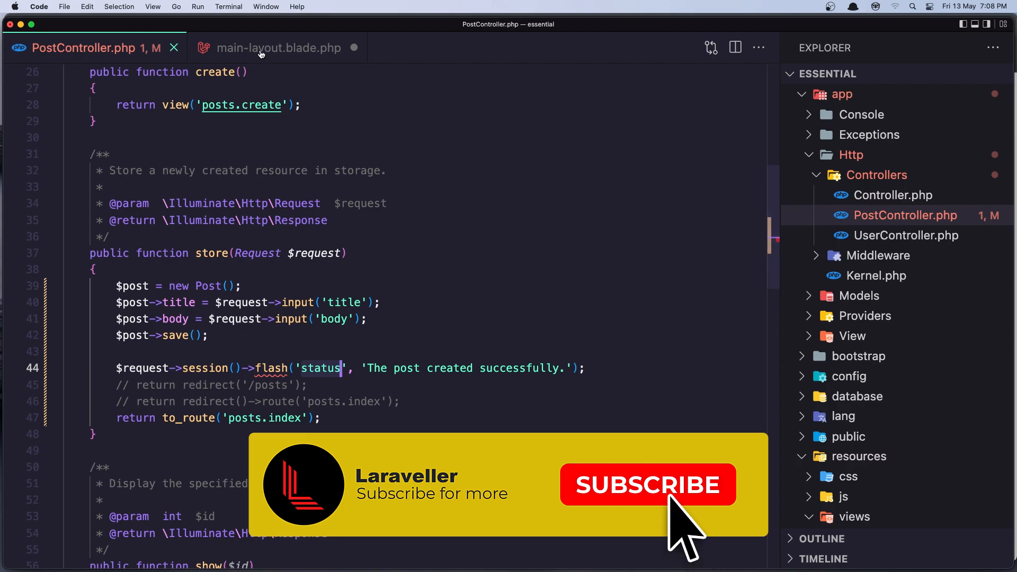
left_click(279, 47)
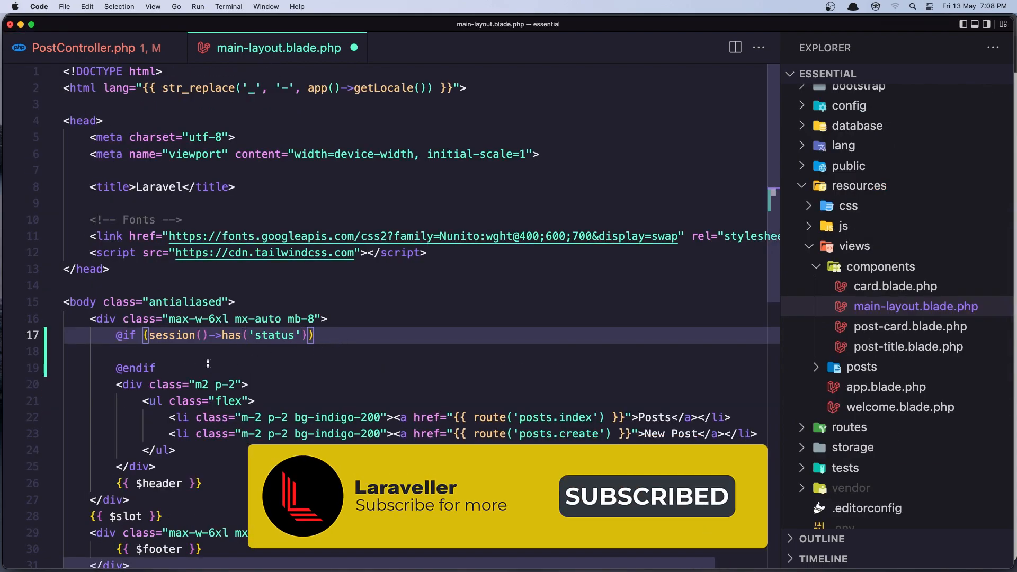
type("<")
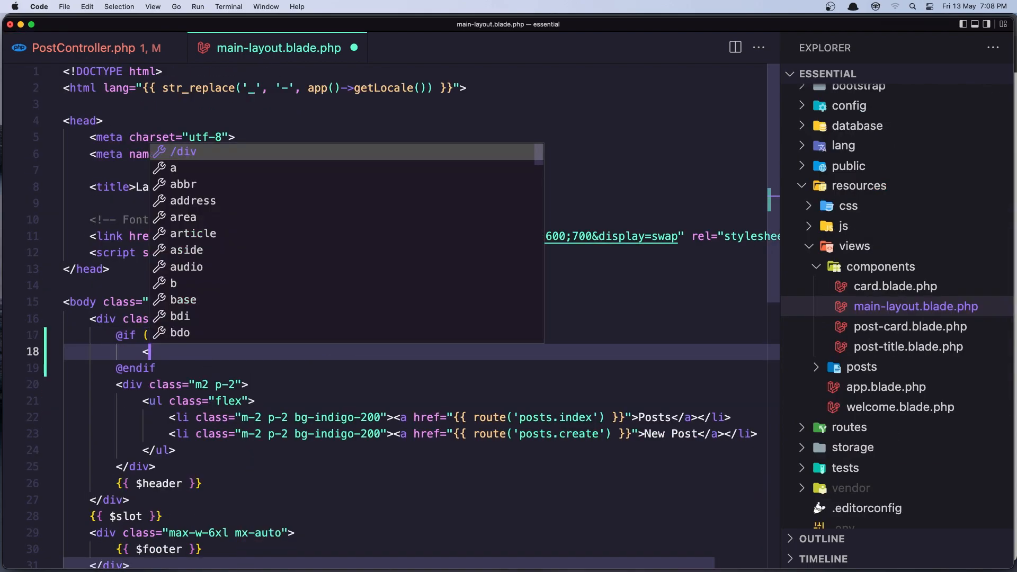
type("div")
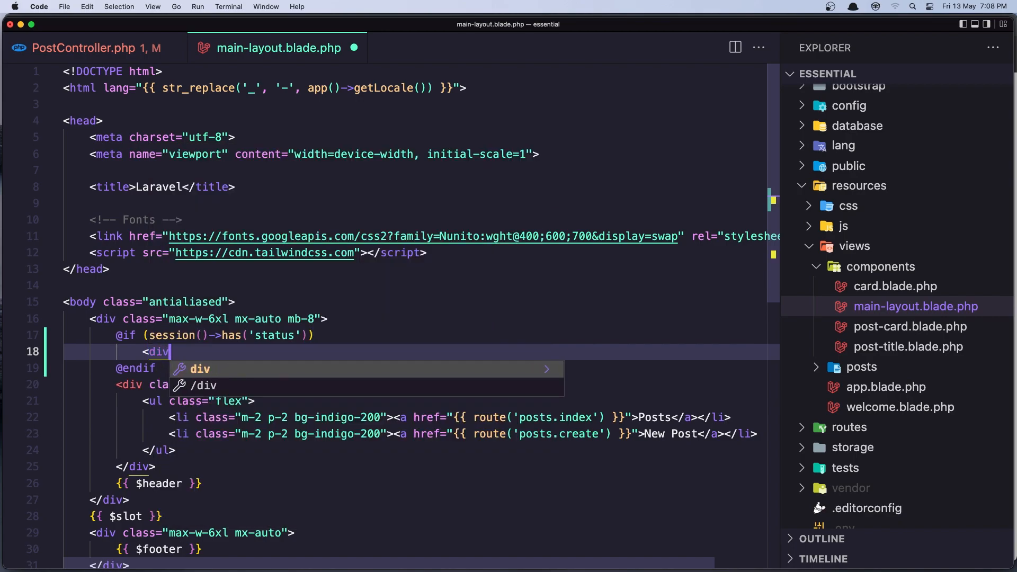
type("class=\"")
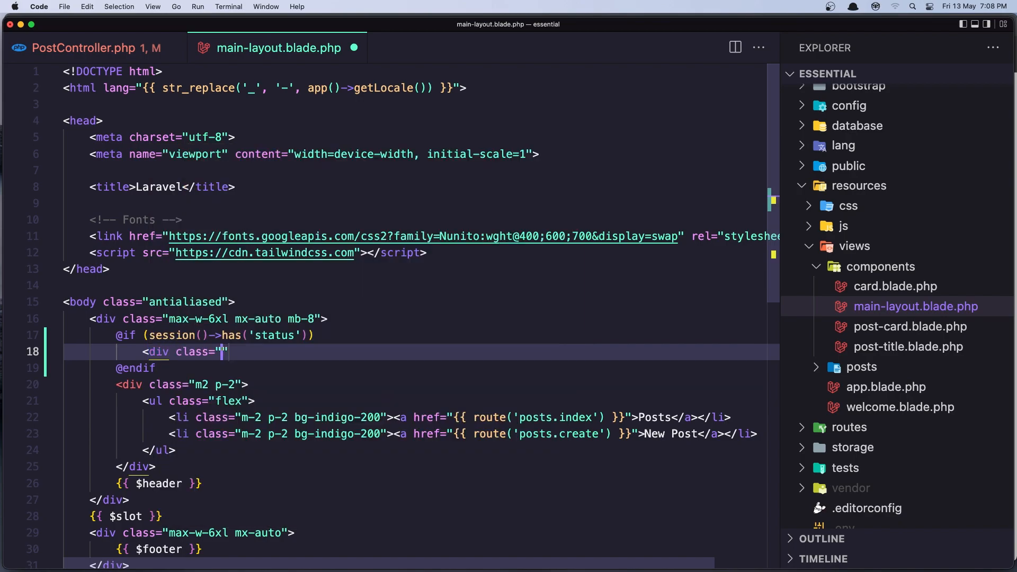
type("text")
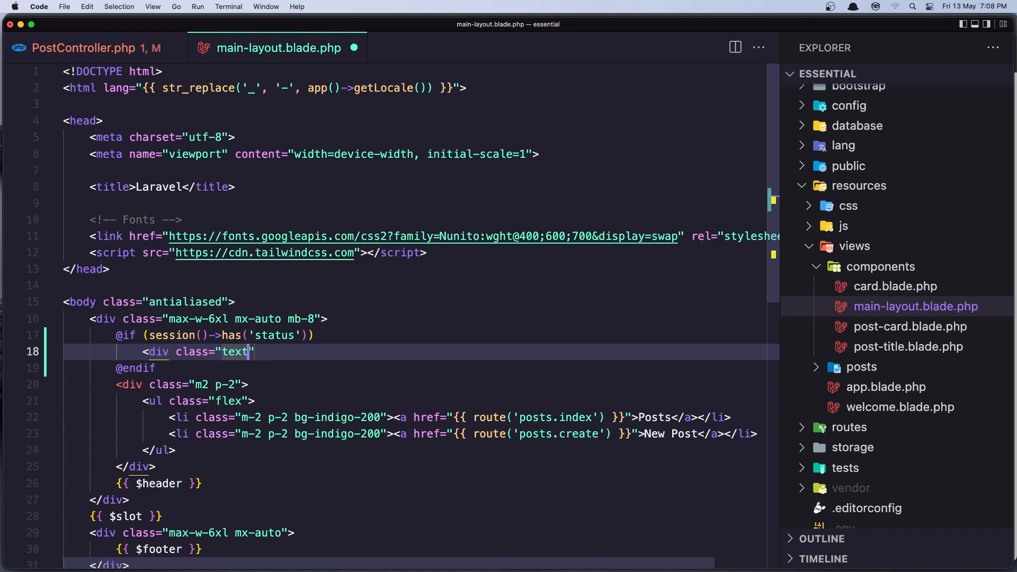
type("-green")
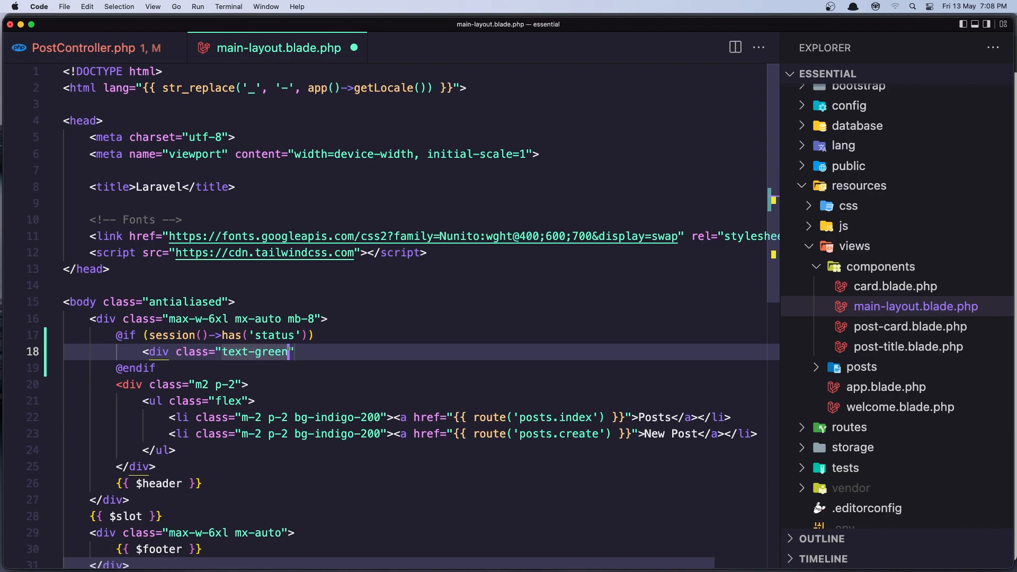
type("-")
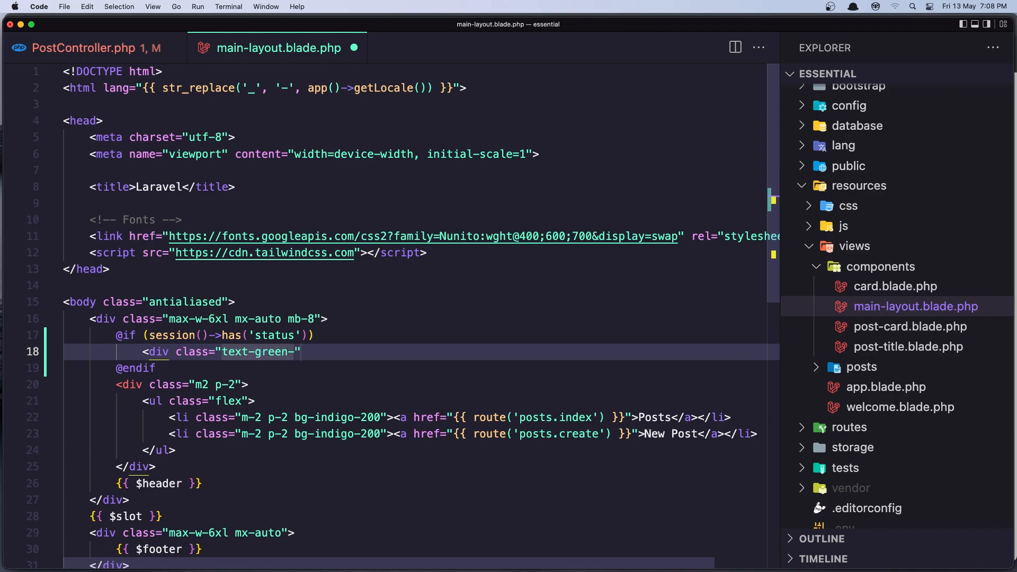
type("40")
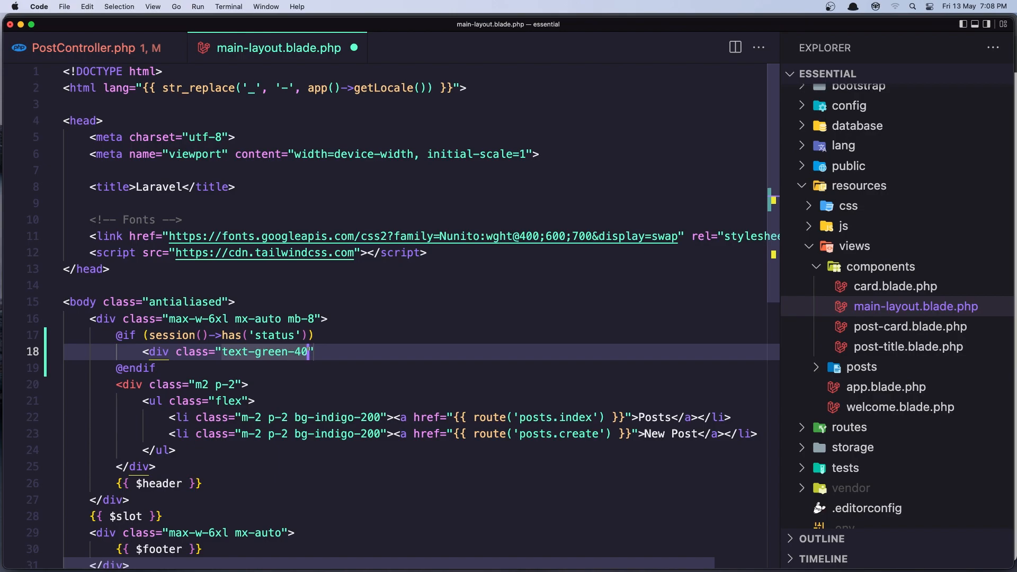
type("0></div>")
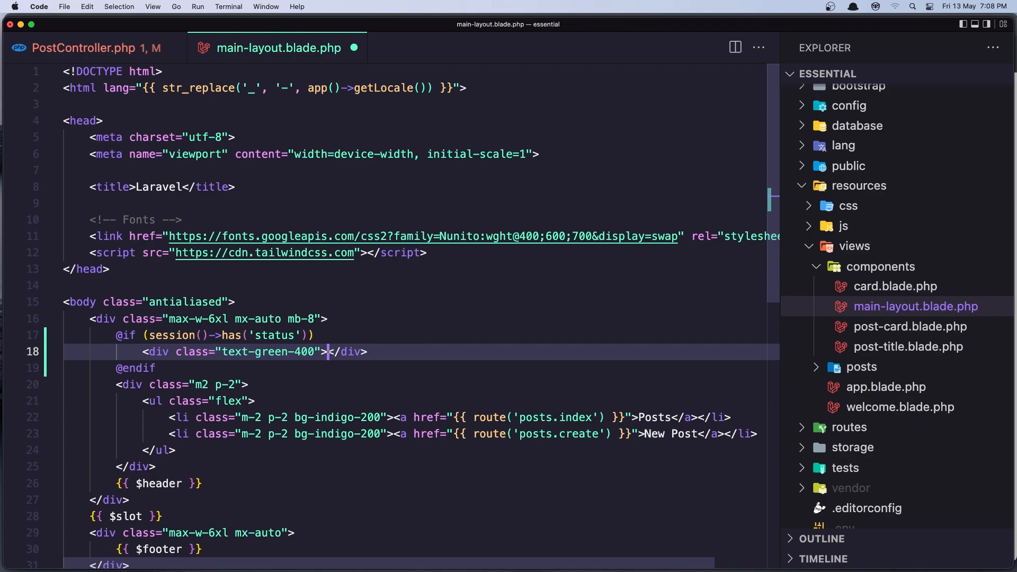
Echo {{ session->get('status') }} inside the green div.
type("{{ }}")
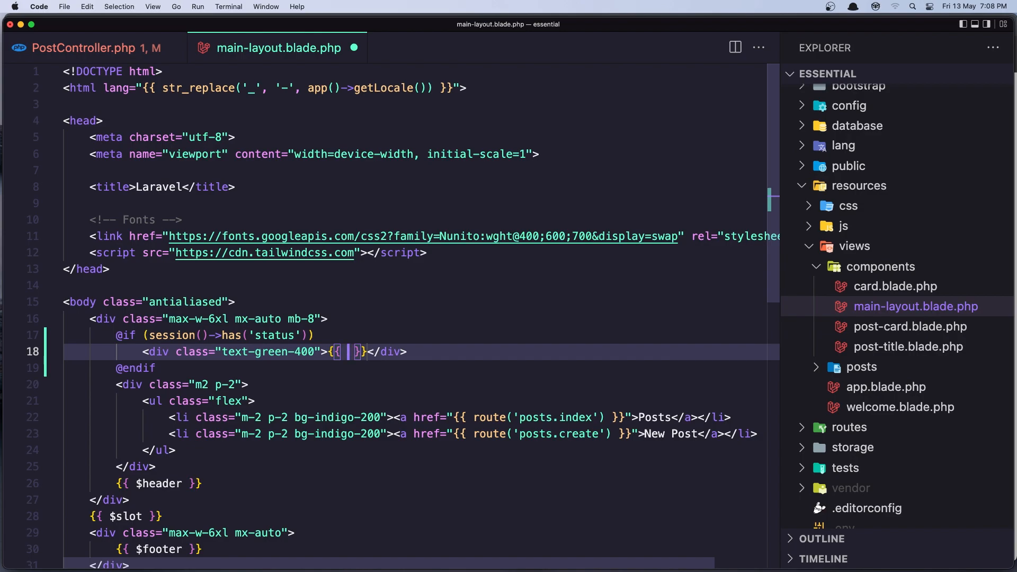
type("sess")
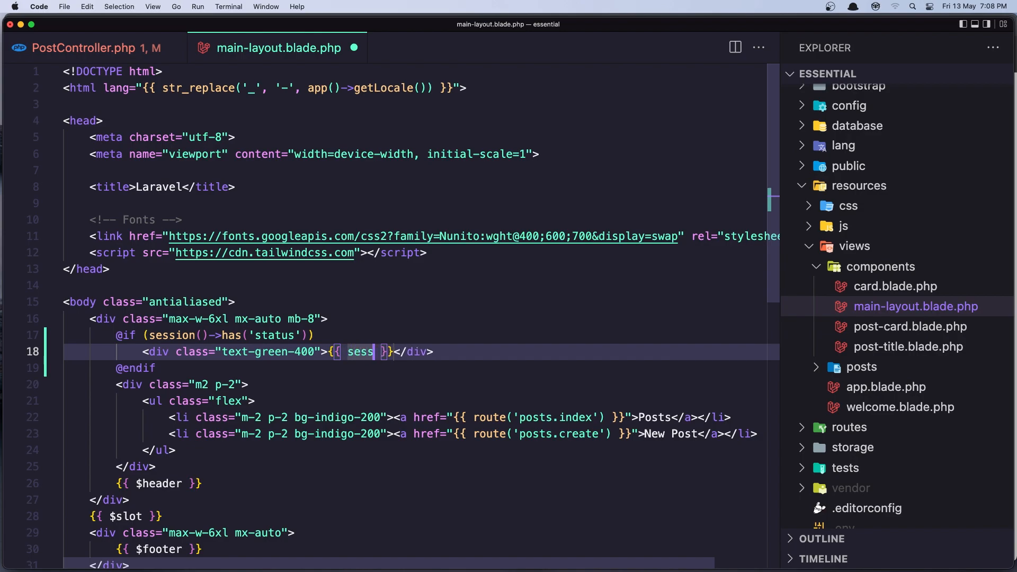
type("ion-")
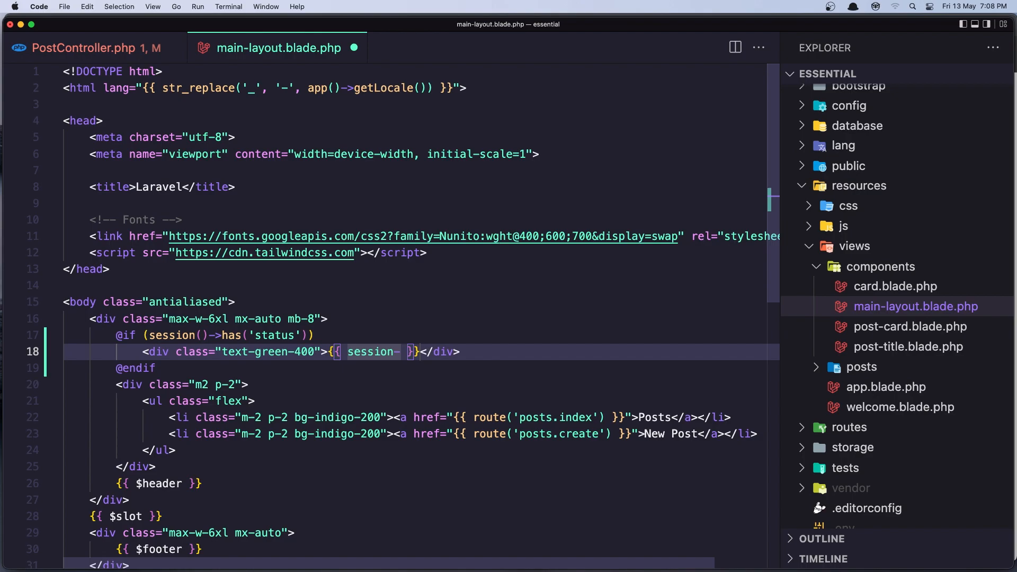
type("->")
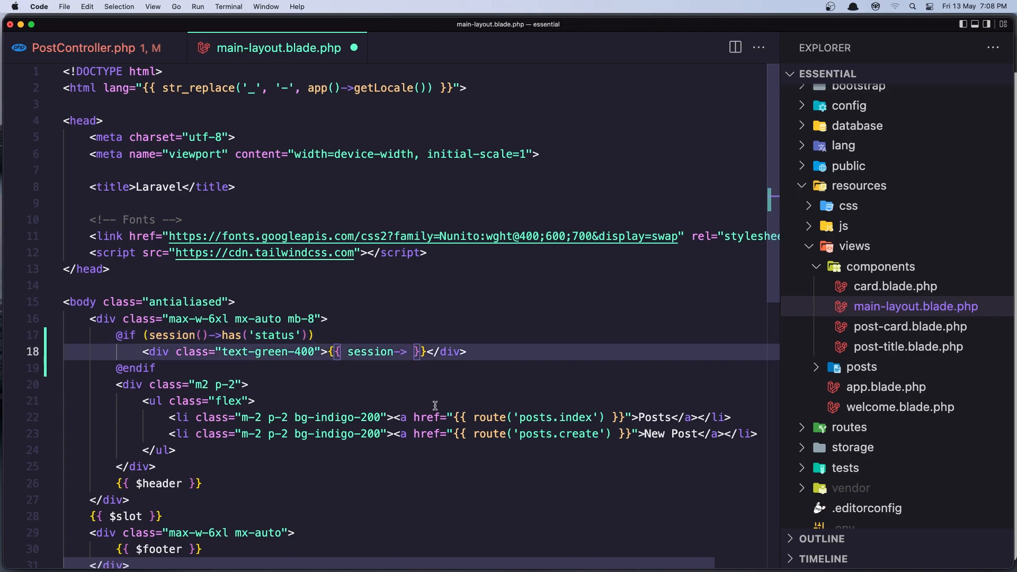
type("get('")
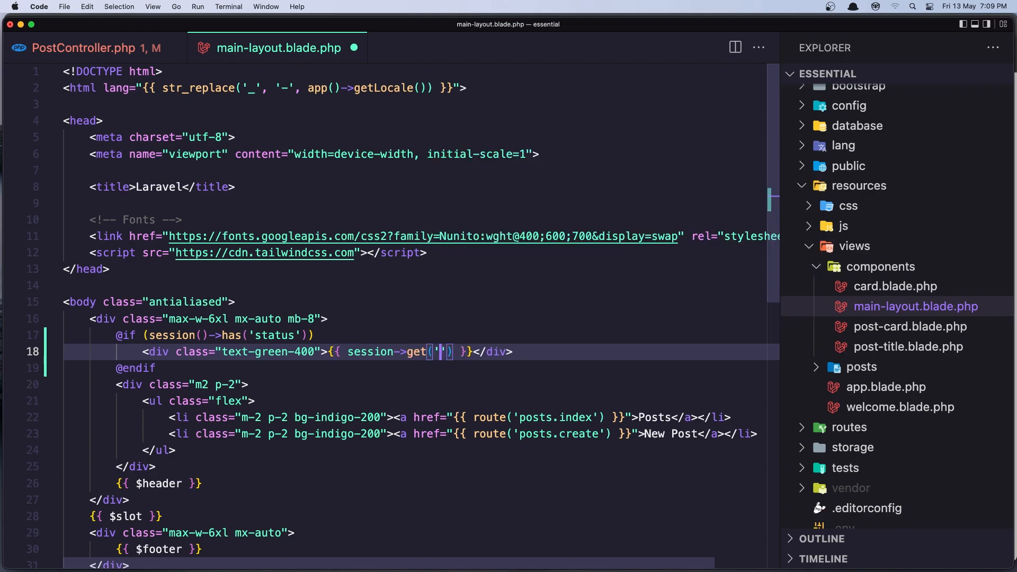
type("status")
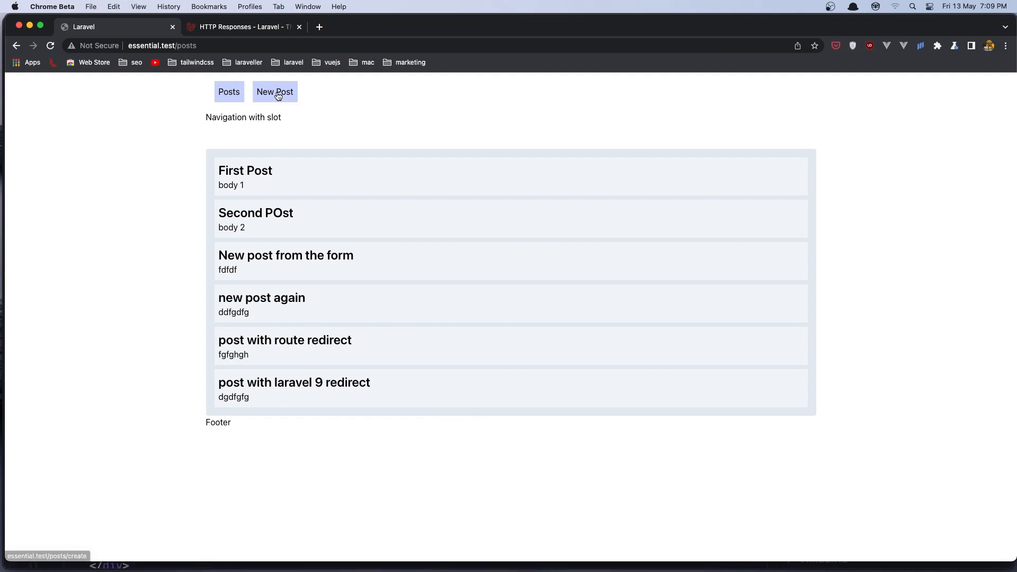
Submit the post 'Post with flash message', then correct line 18 to session()->get('status').
left_click(274, 92)
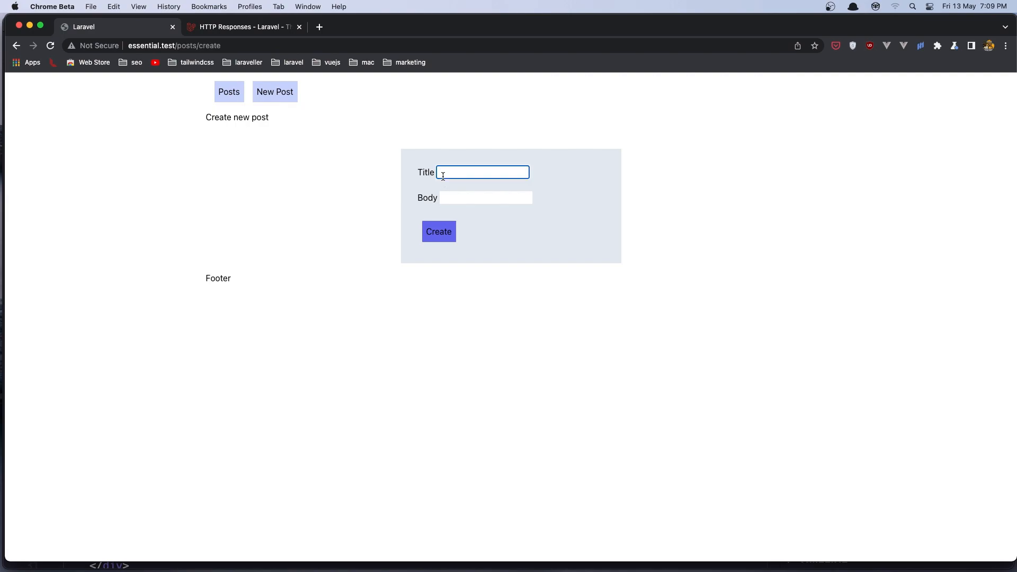
type("Post with")
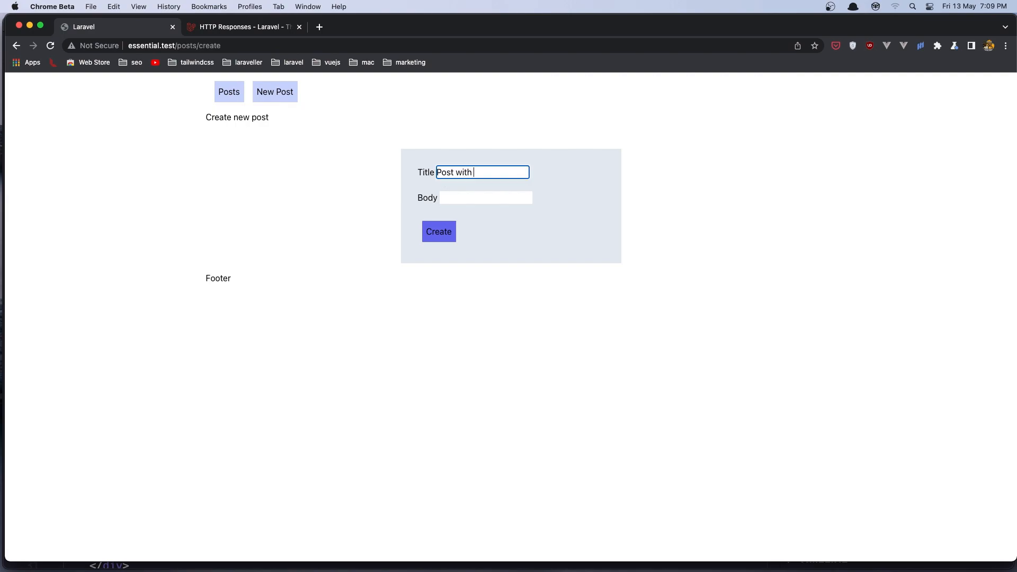
type("flash")
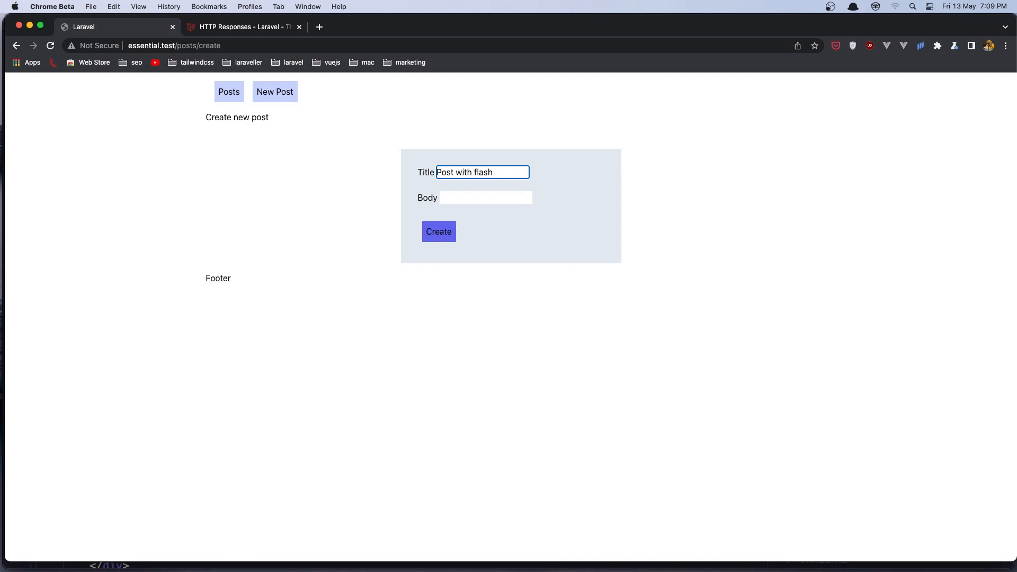
type("message")
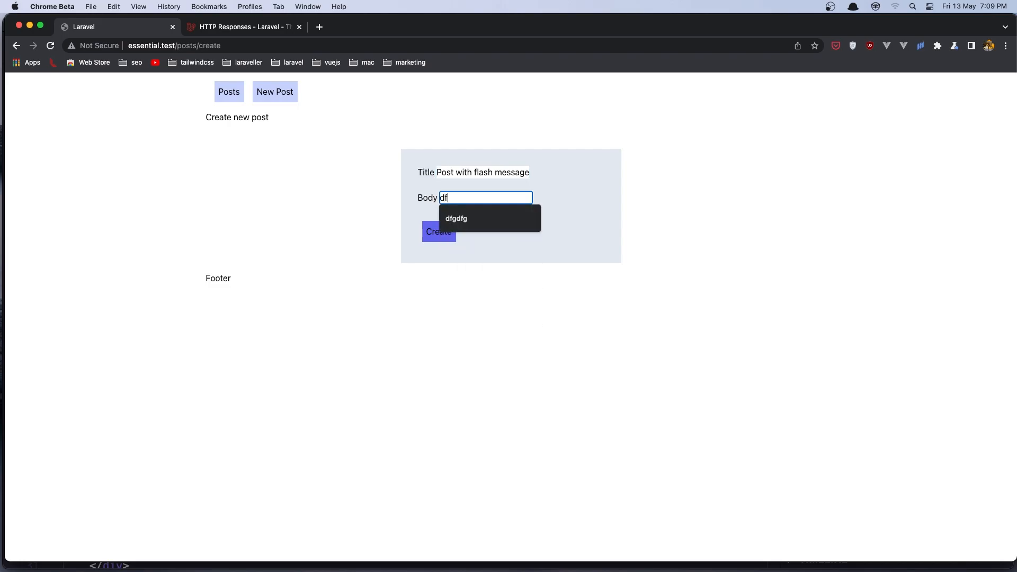
left_click(439, 231)
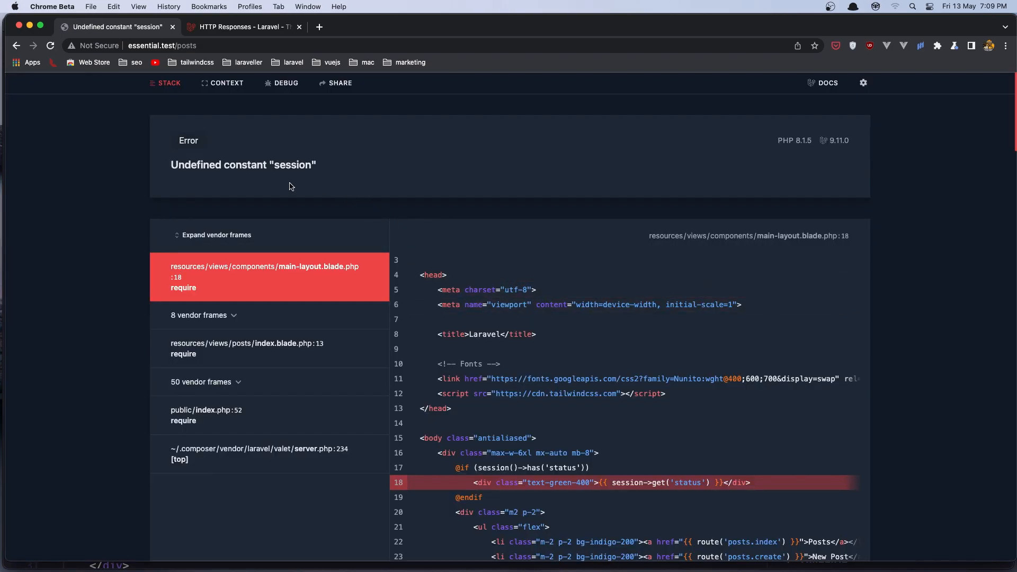
mouse_move(561, 393)
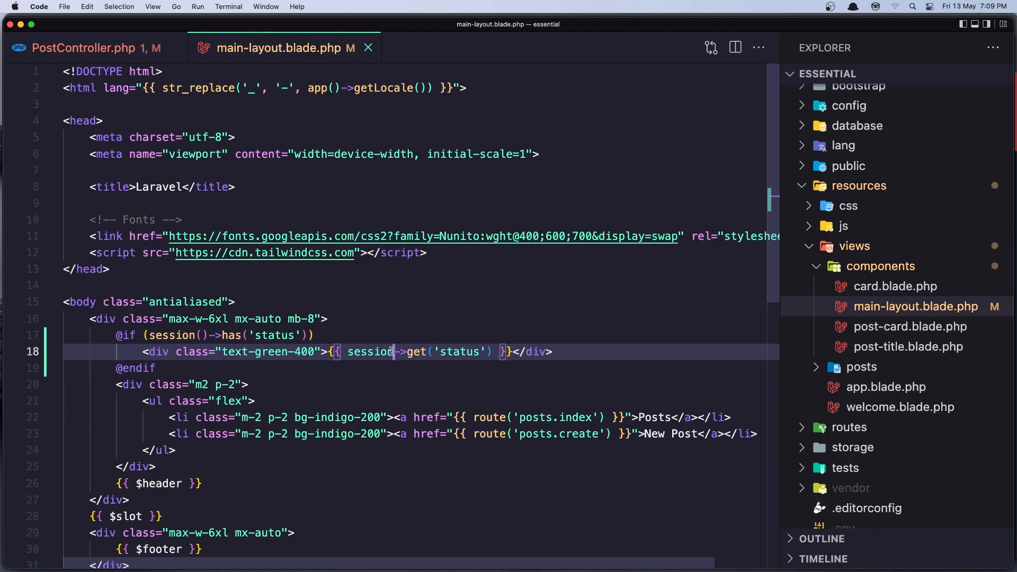
type("()")
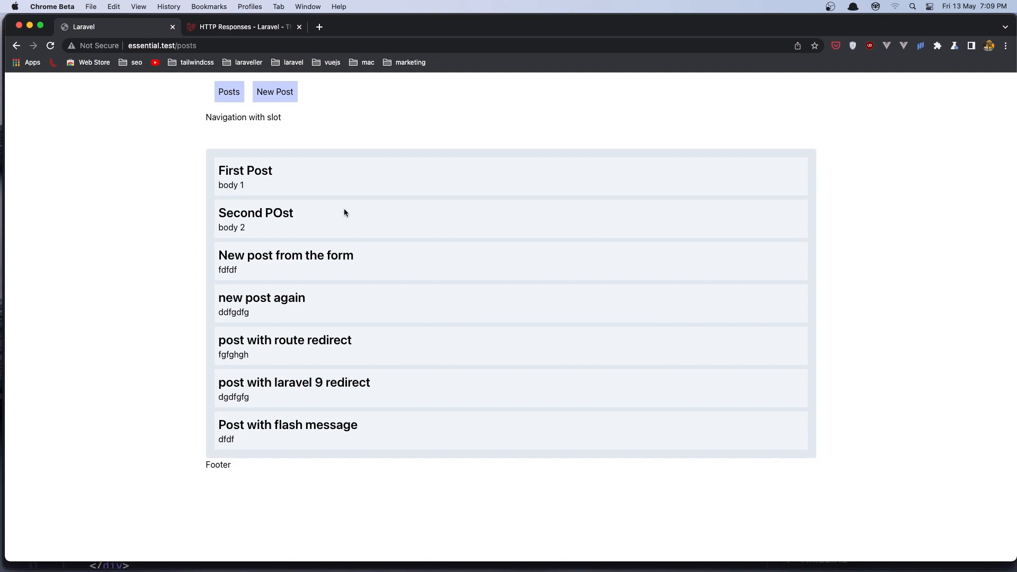
mouse_move(275, 92)
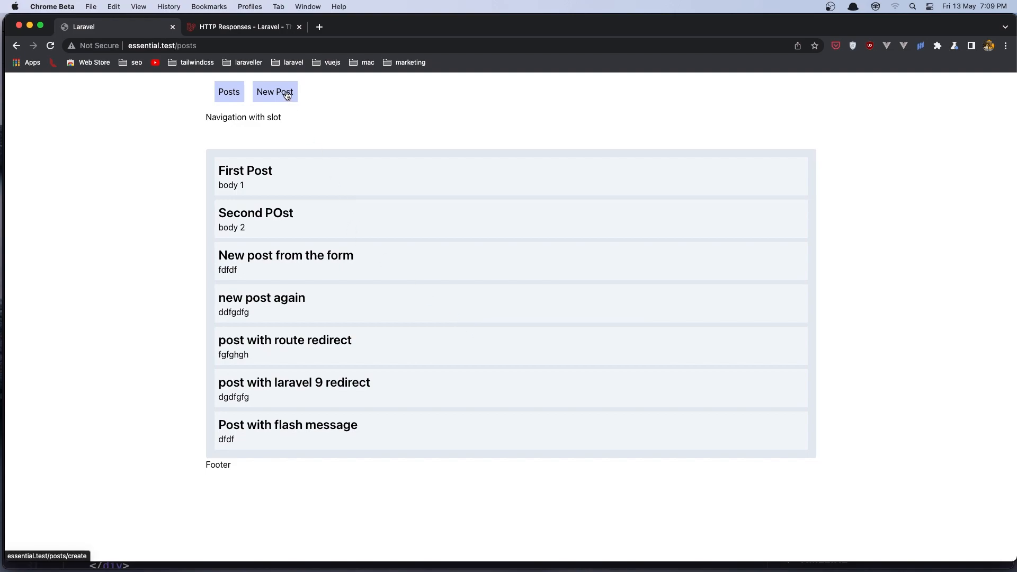
Submit the new post 'fdfdf' and see the green success message.
left_click(274, 92)
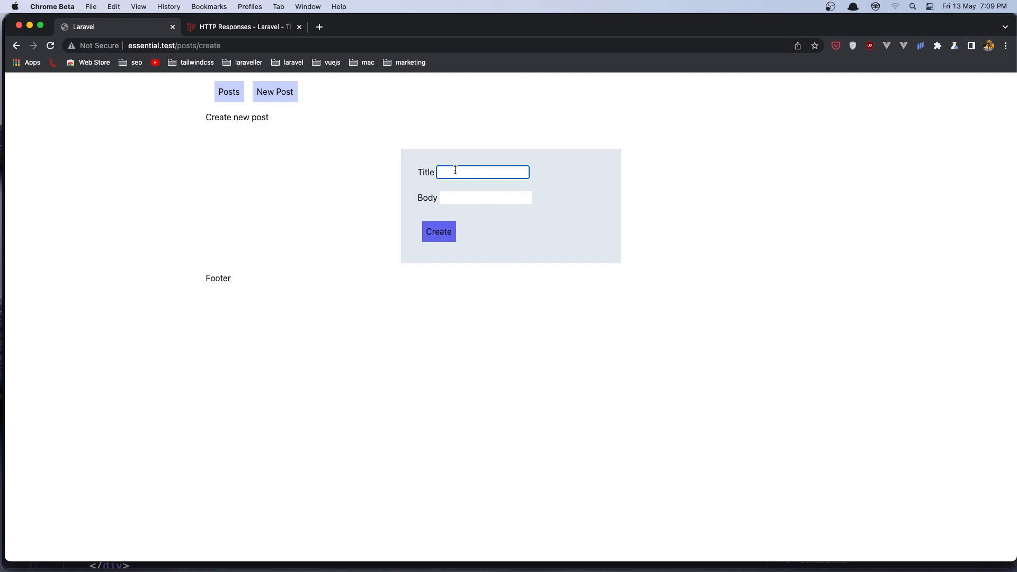
left_click(438, 231)
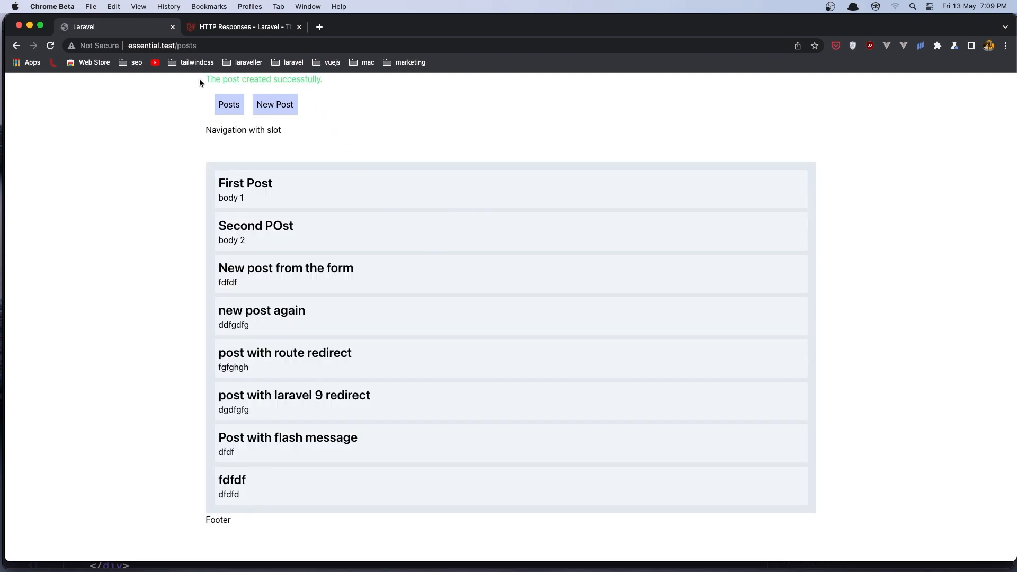
mouse_move(315, 89)
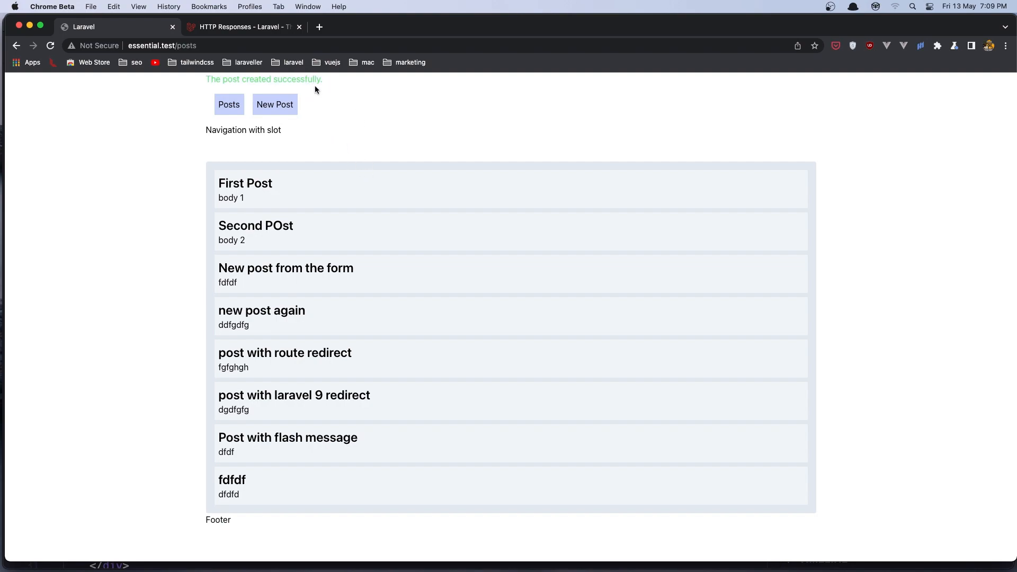
mouse_move(295, 173)
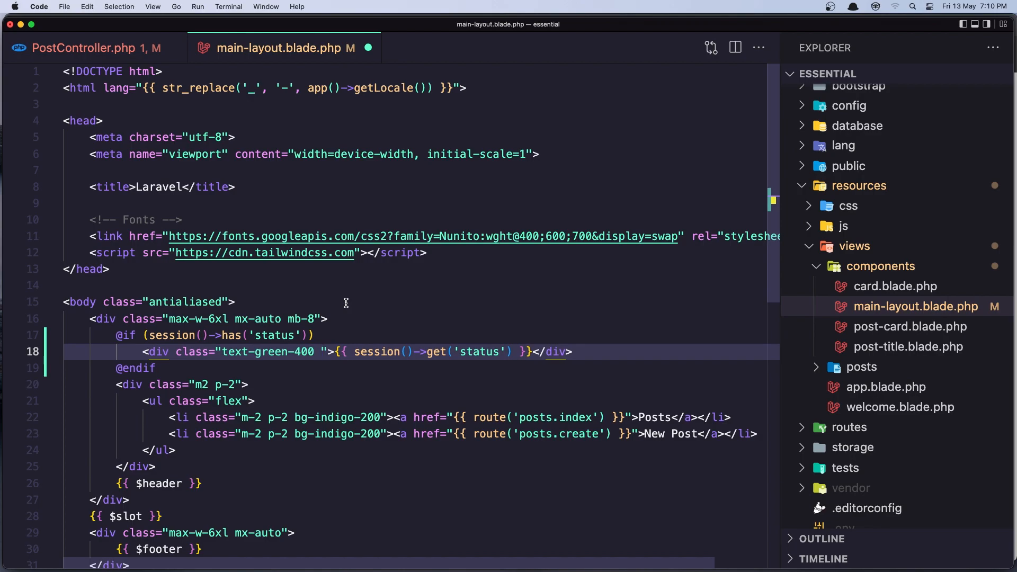
Add the classes m-2 p-4 bg-green-200 to the status div on line 18.
type("m-2")
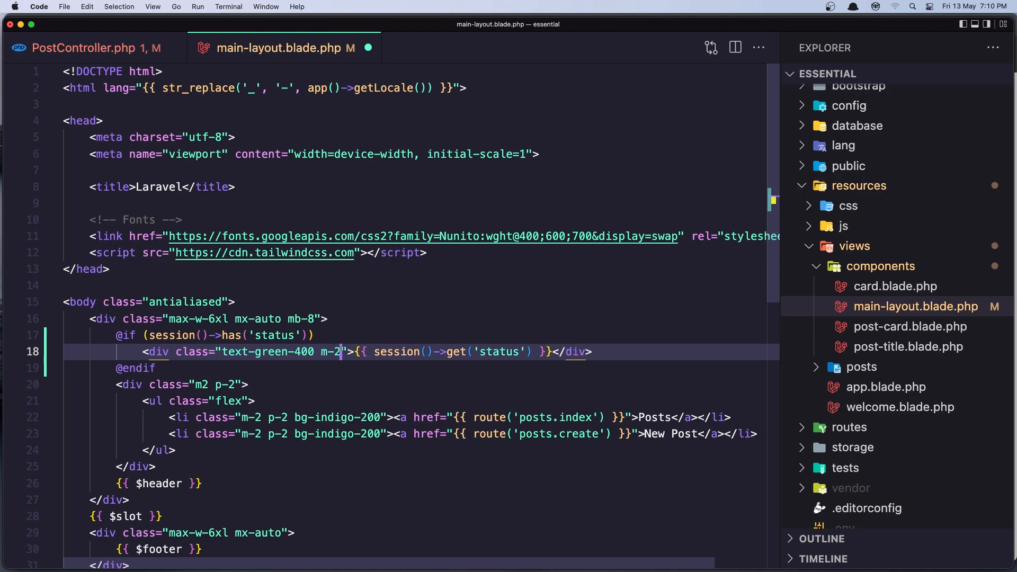
type("p-2")
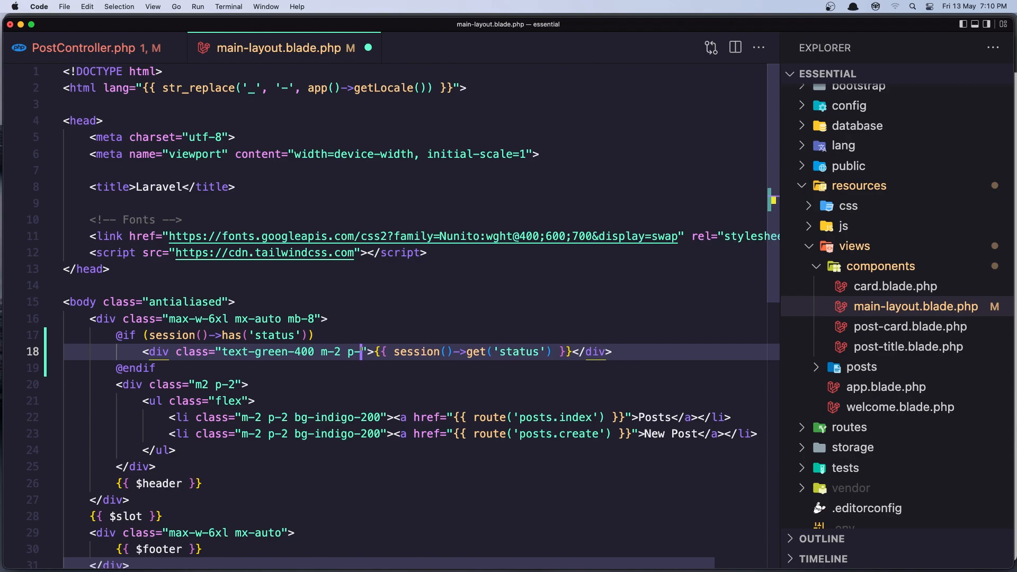
type("4")
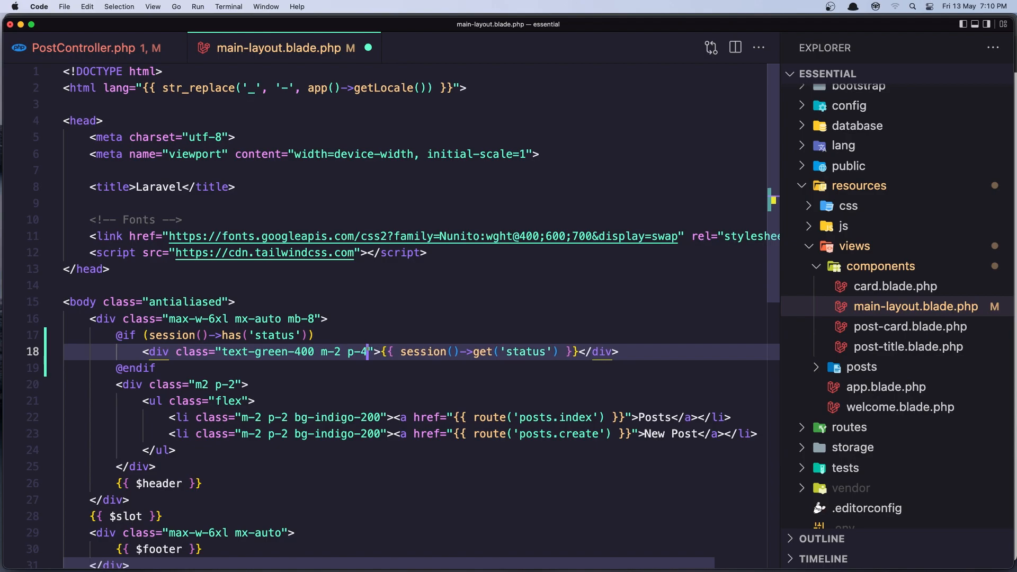
type("bg-green-")
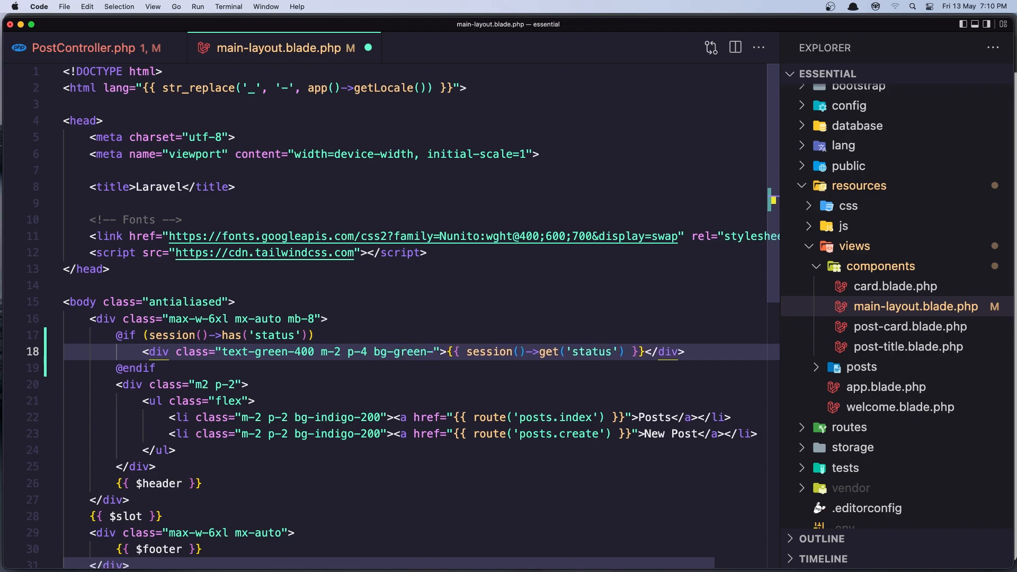
type("200")
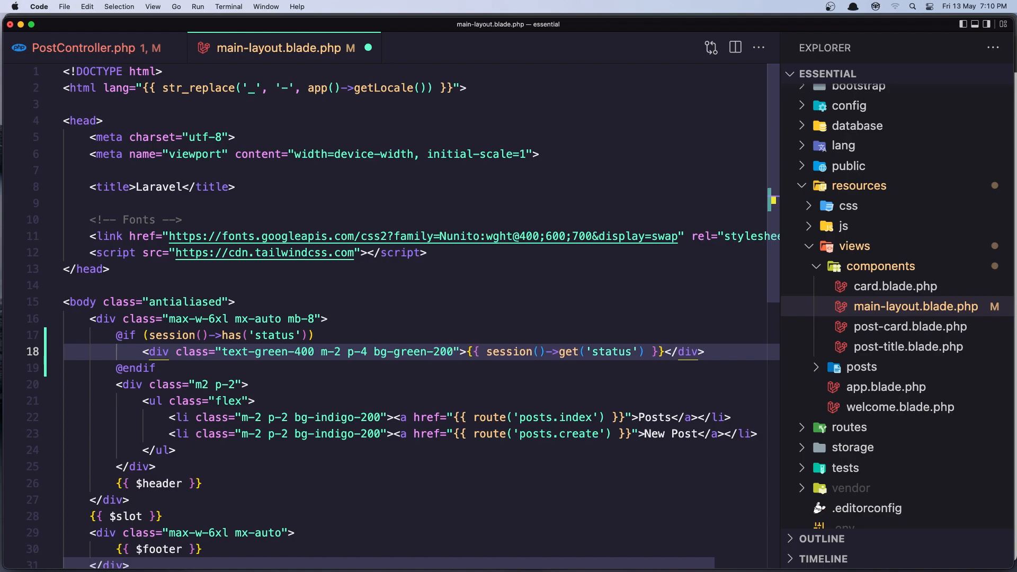
mouse_move(368, 47)
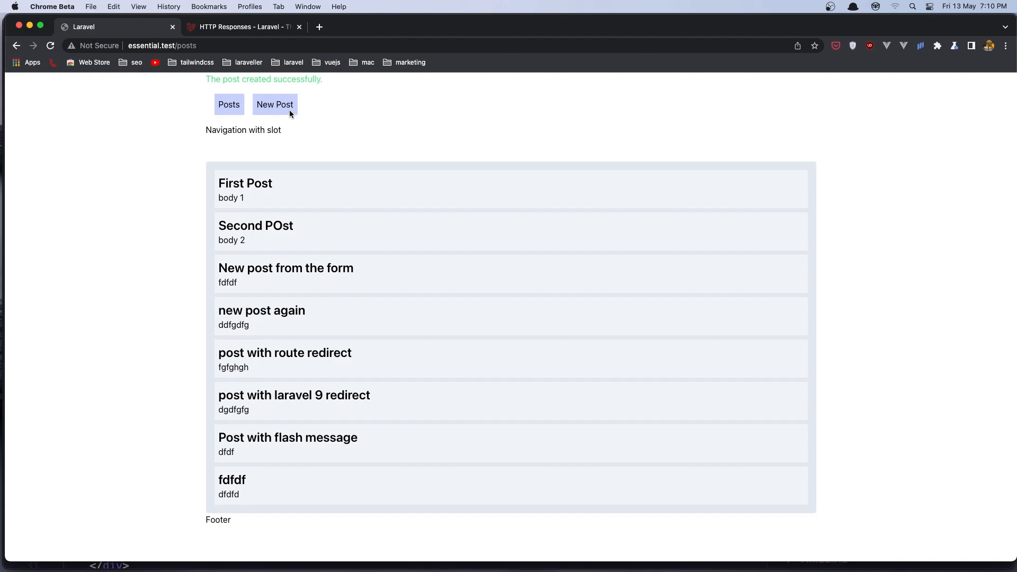
Create the post 'post with flash message again' and check the light green banner.
left_click(274, 104)
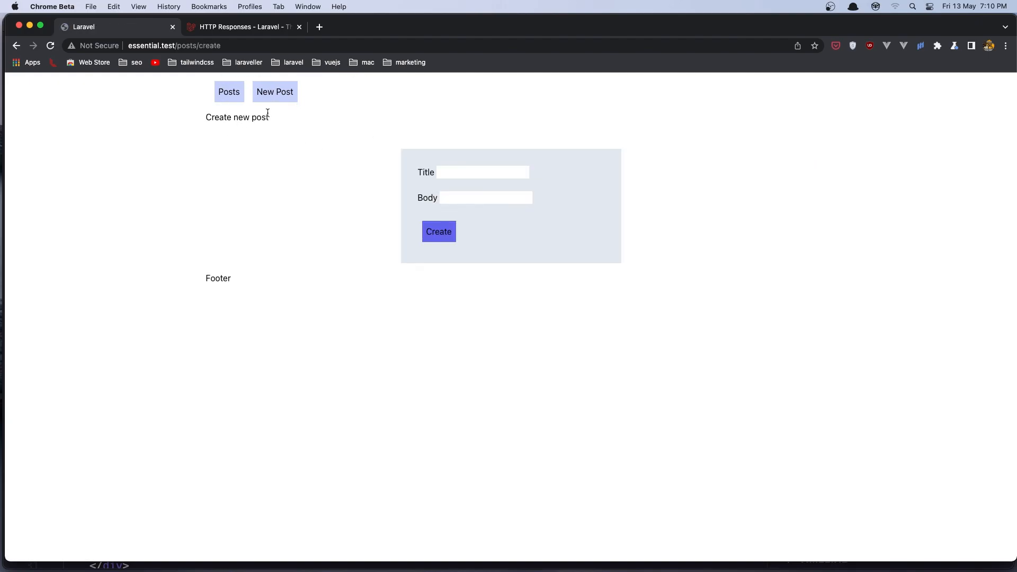
left_click(228, 91)
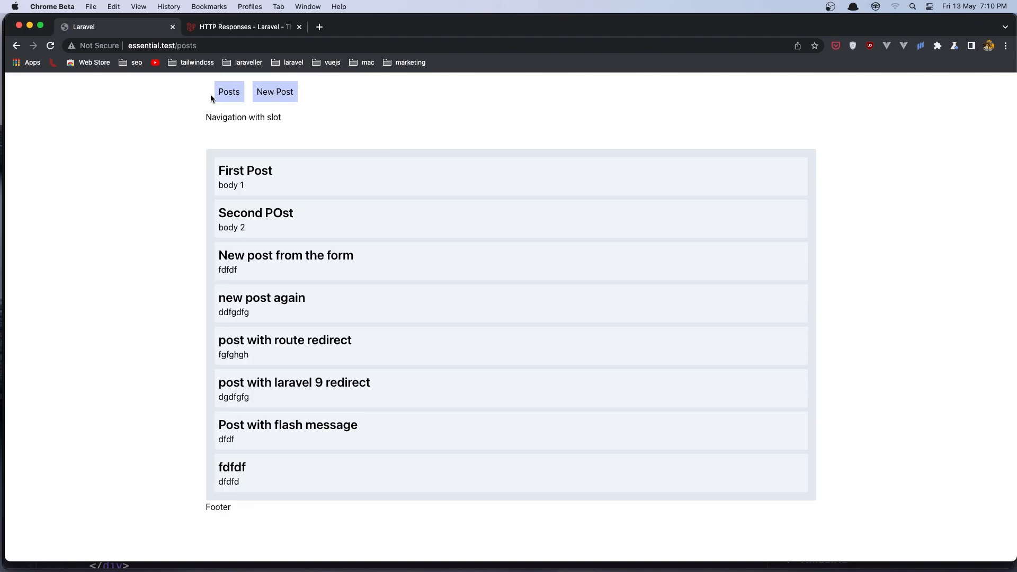
left_click(274, 91)
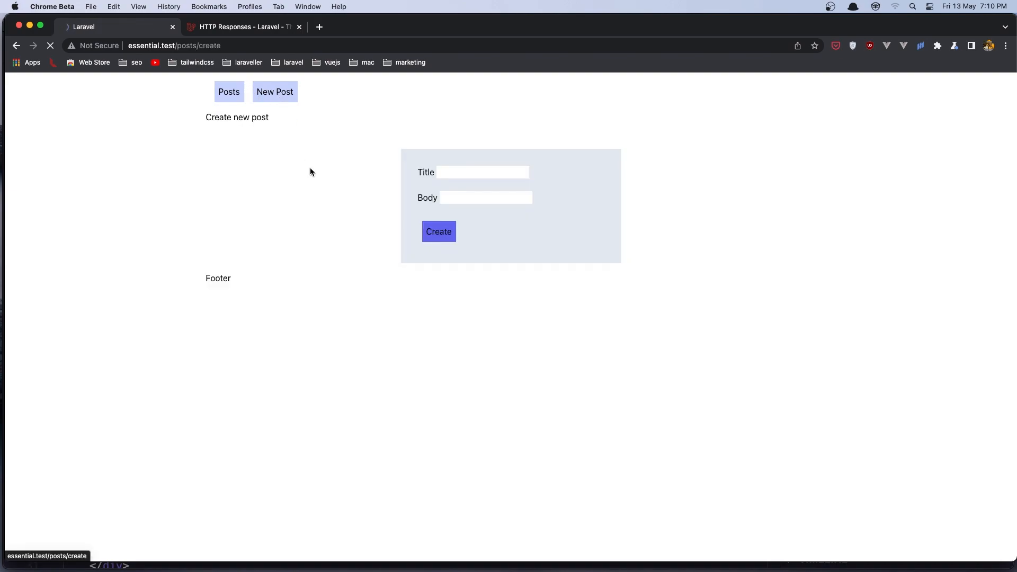
left_click(482, 172)
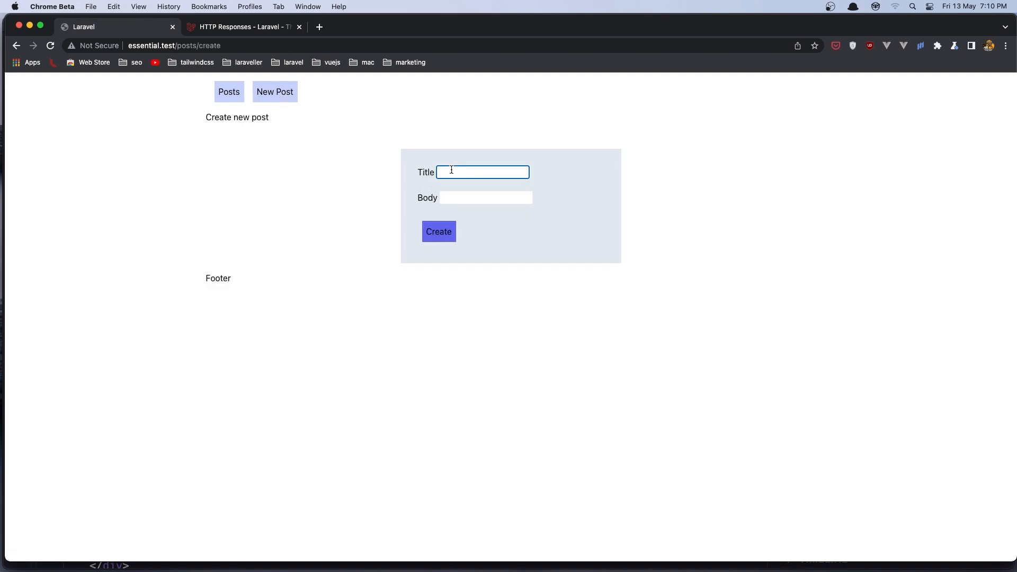
type("post")
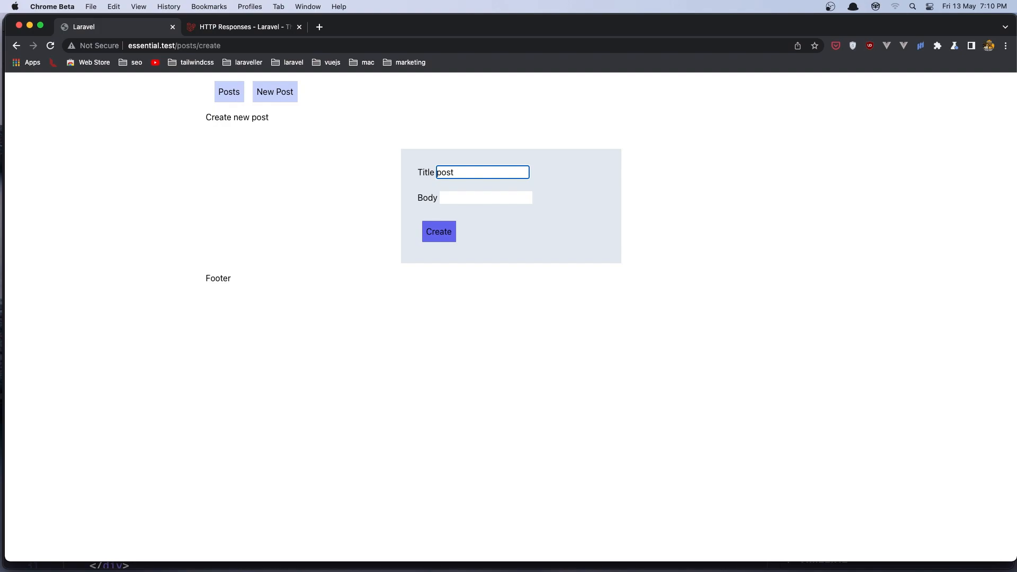
type("with")
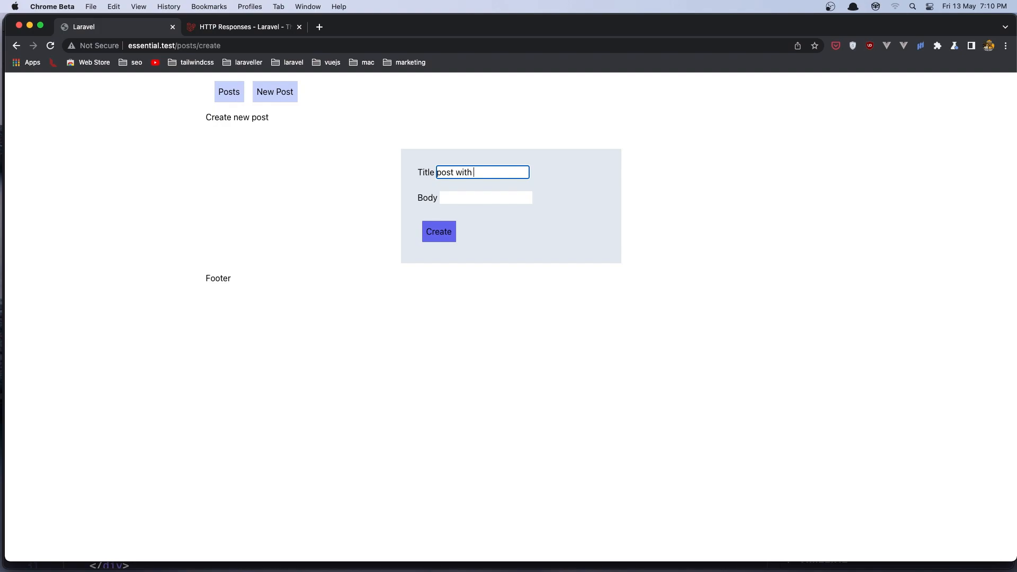
type("flash m")
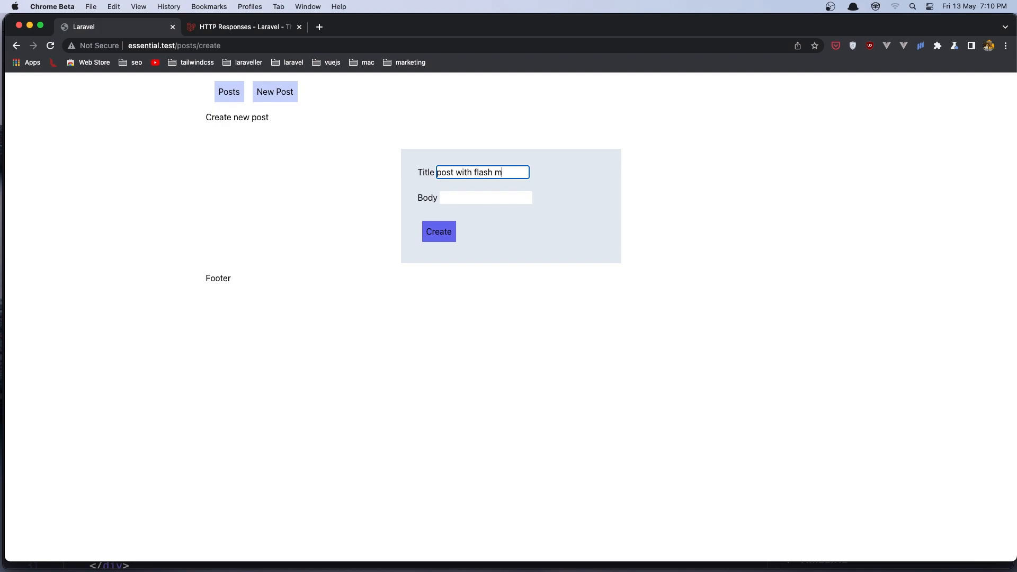
type("essage again")
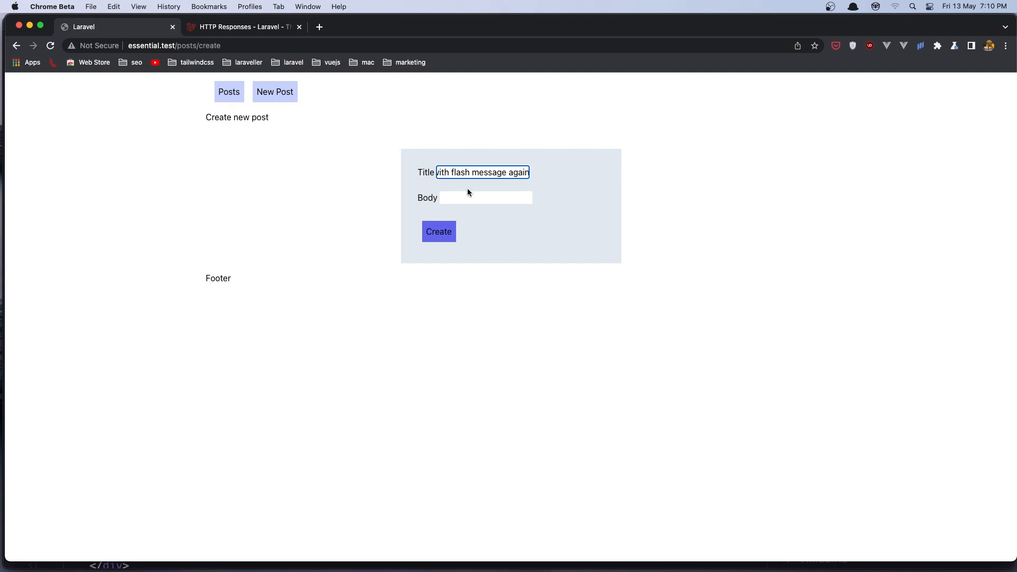
left_click(438, 232)
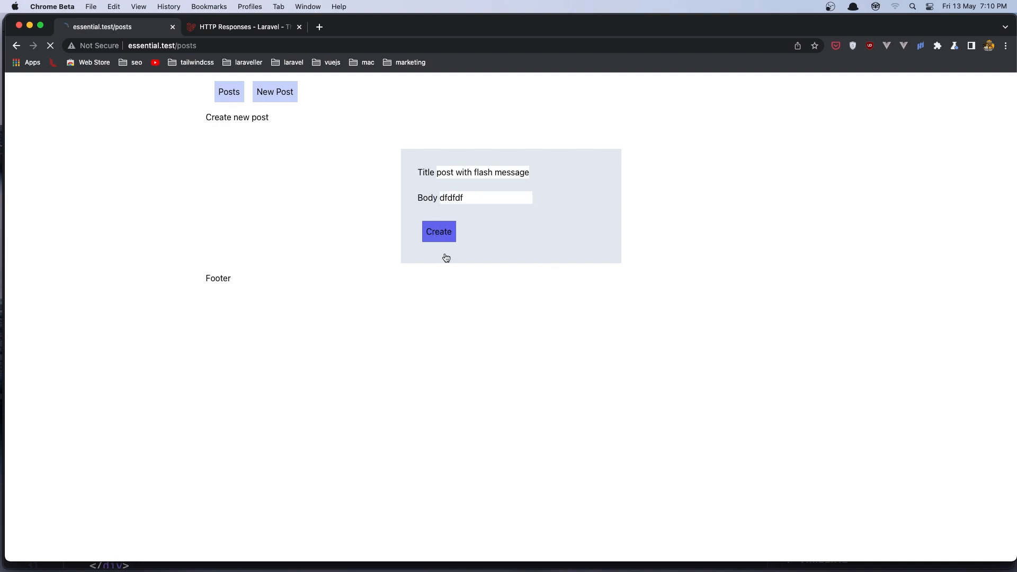
left_click(438, 231)
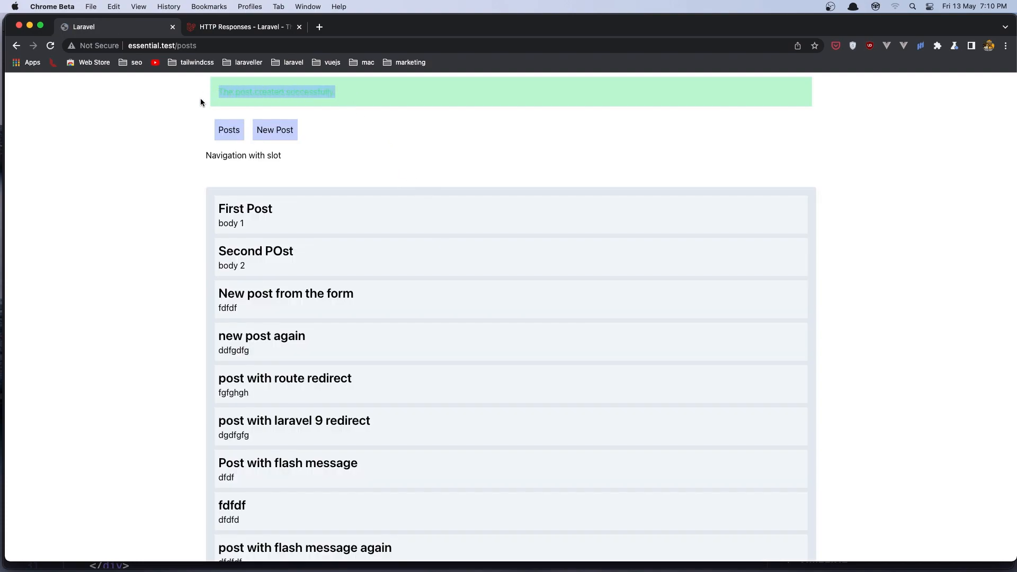
scroll("down", 3)
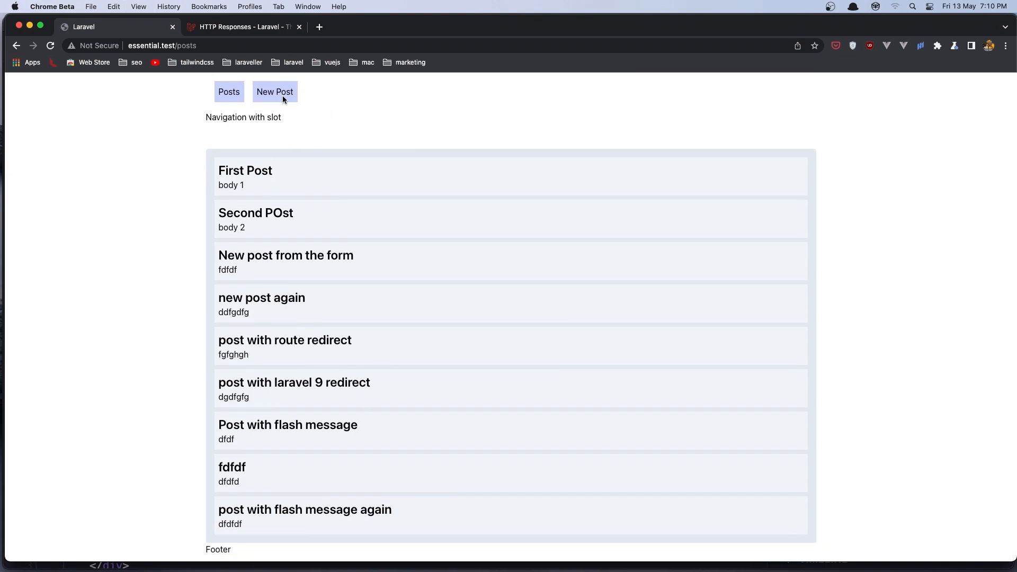
mouse_move(103, 132)
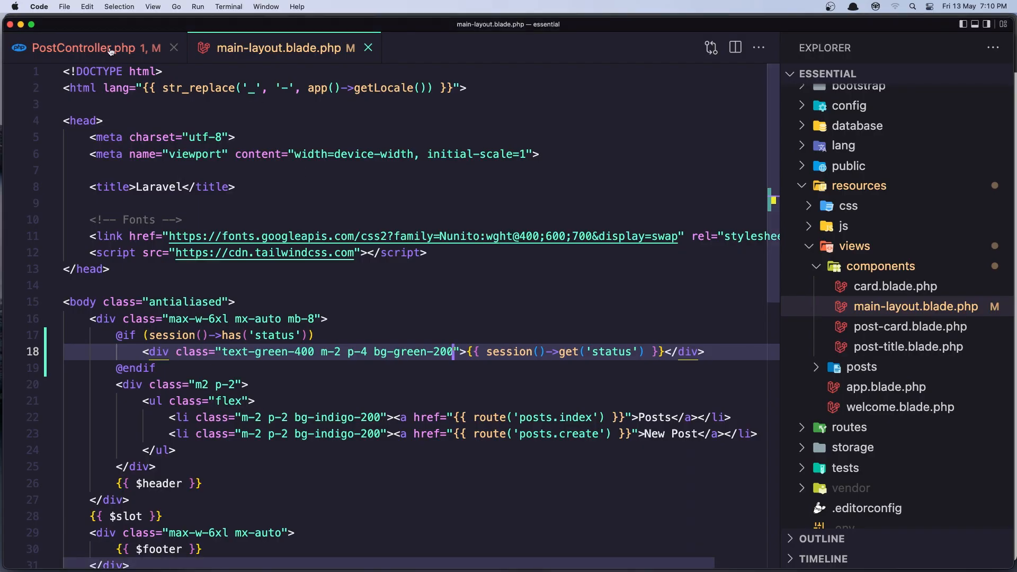
Chain ->with('status', 'The post created successfully.') onto the to_route return in store().
left_click(84, 47)
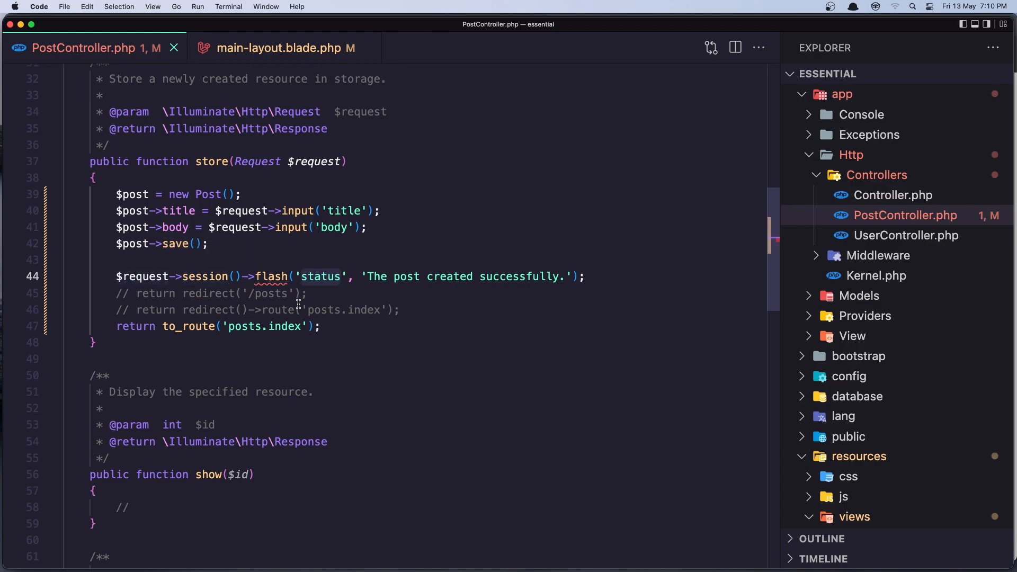
left_click(324, 326)
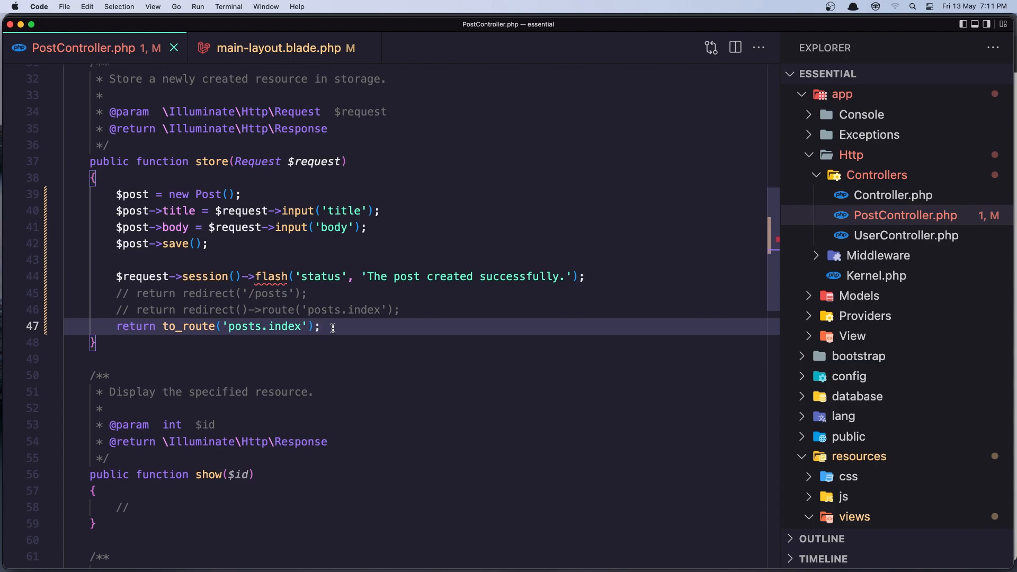
mouse_move(331, 325)
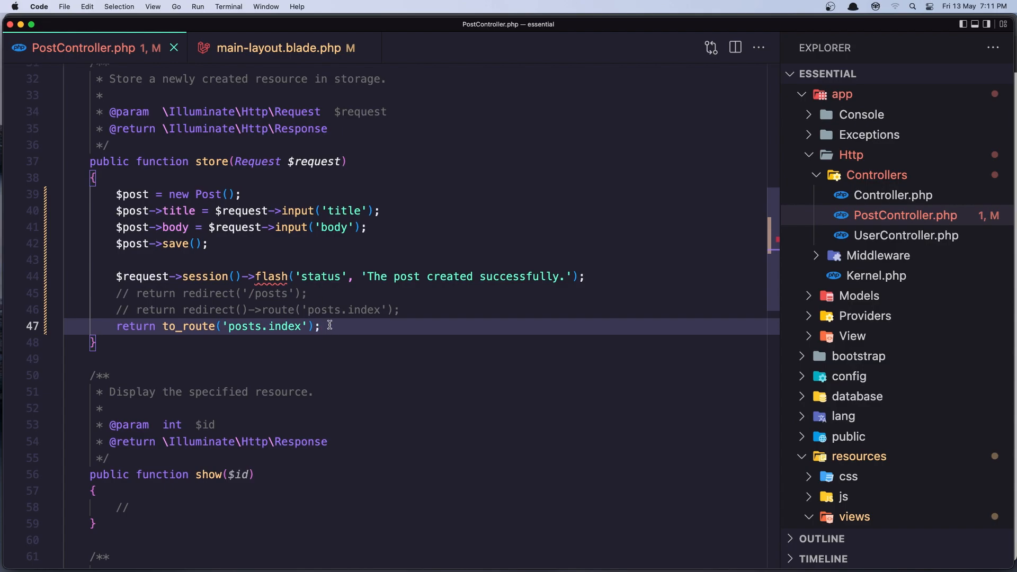
mouse_move(363, 352)
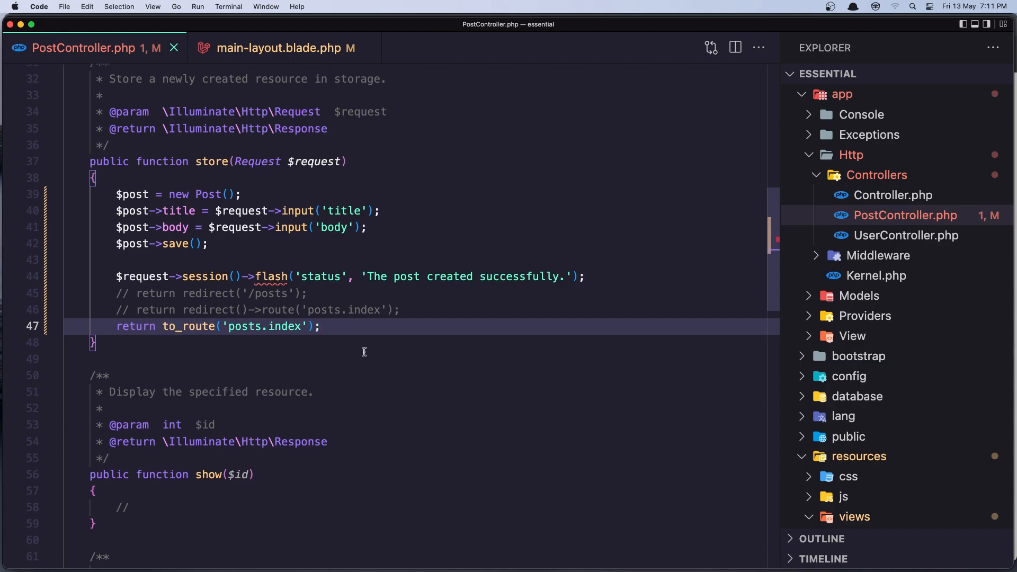
mouse_move(243, 277)
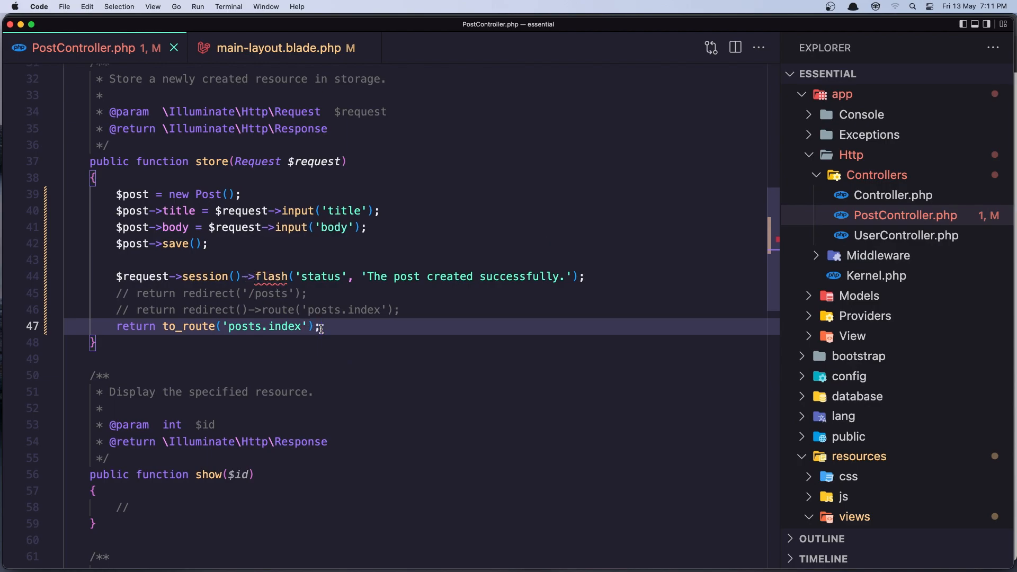
type("->")
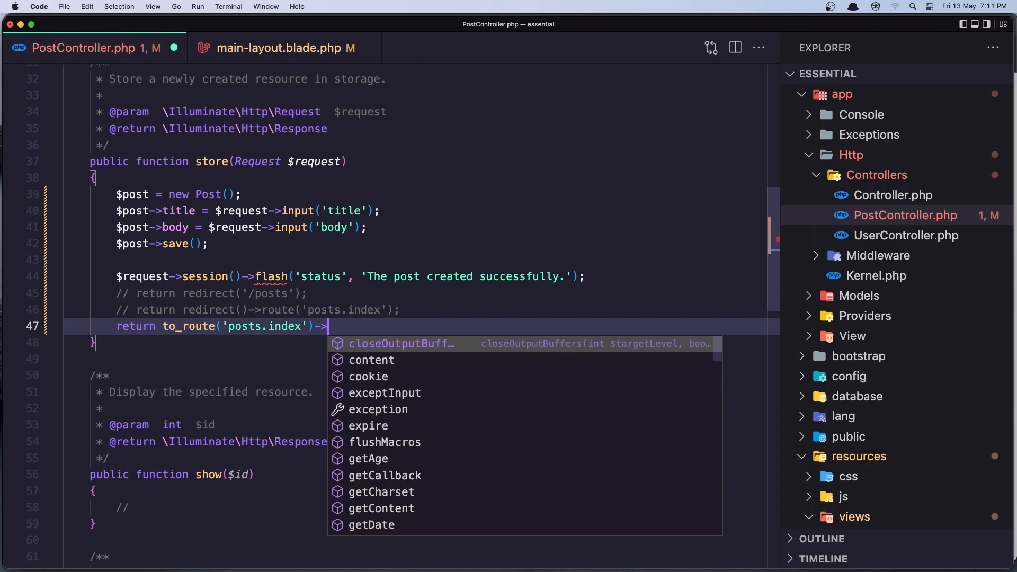
type("with(")
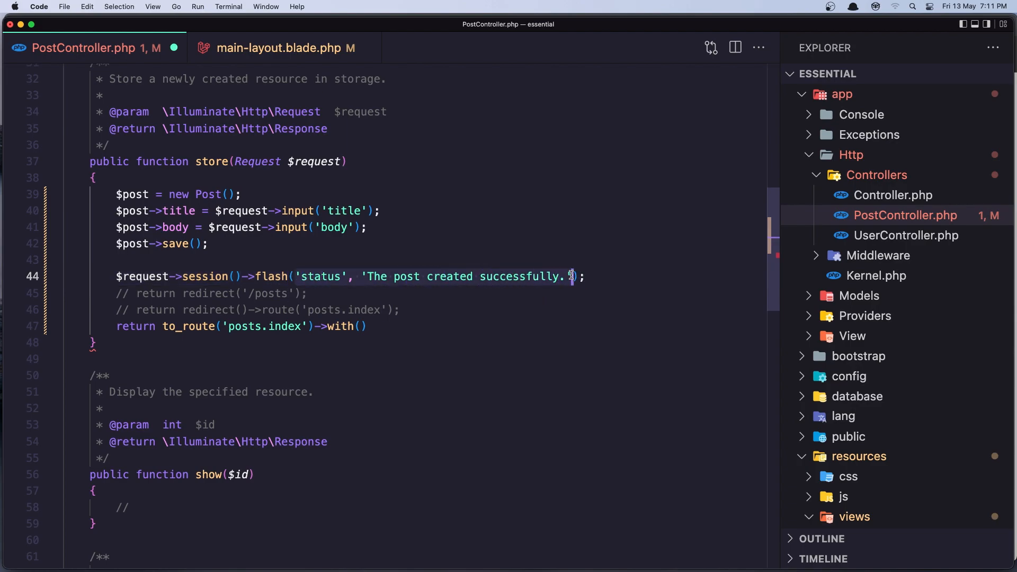
left_click(355, 326)
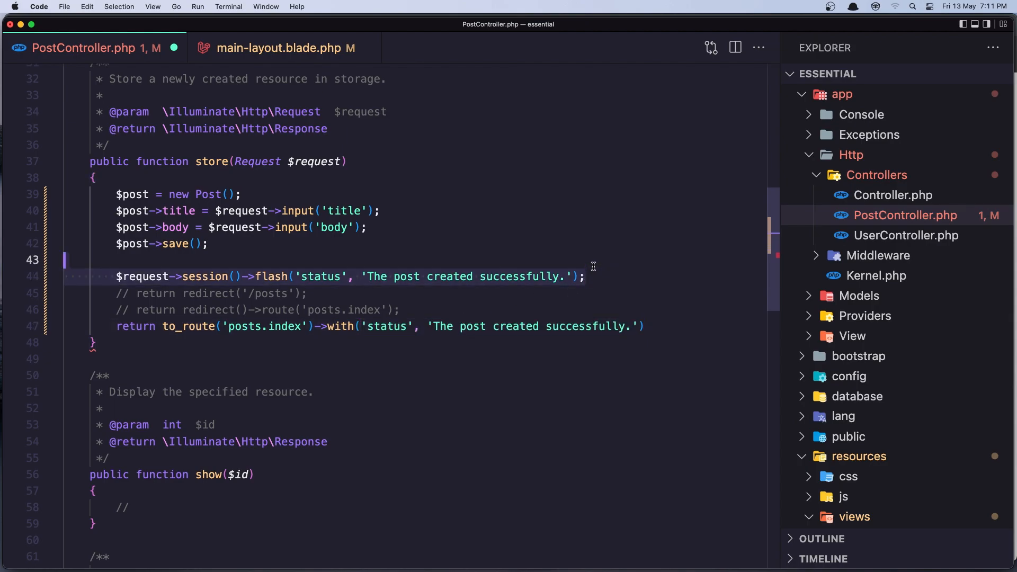
Comment out the $request->session()->flash line and save the controller.
left_click(587, 277)
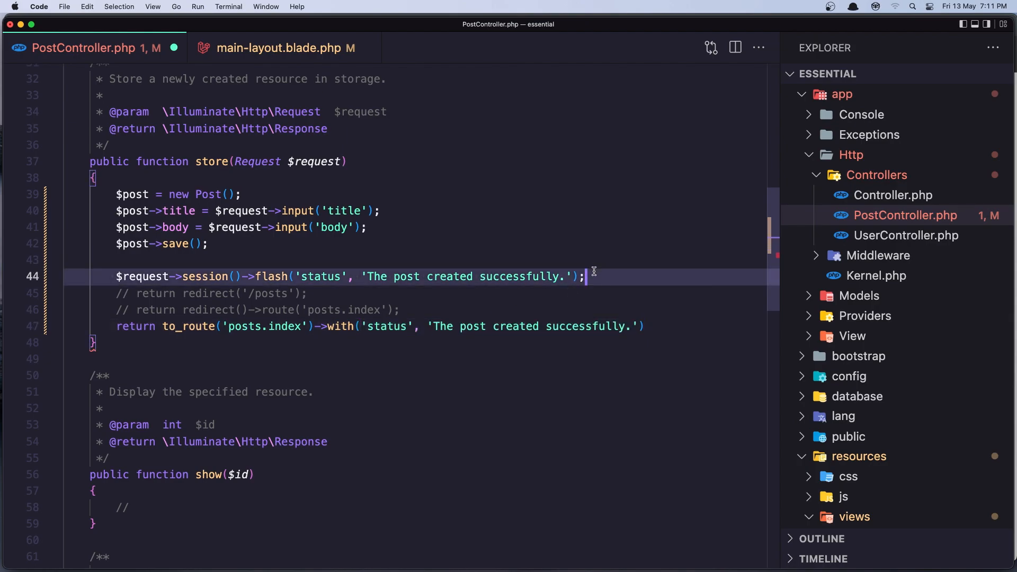
type("÷")
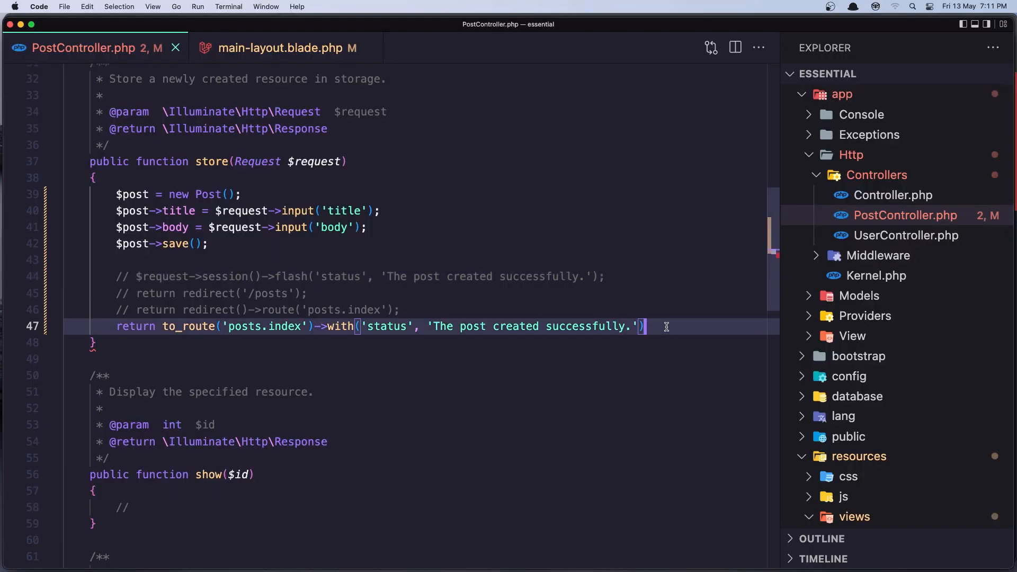
type(";")
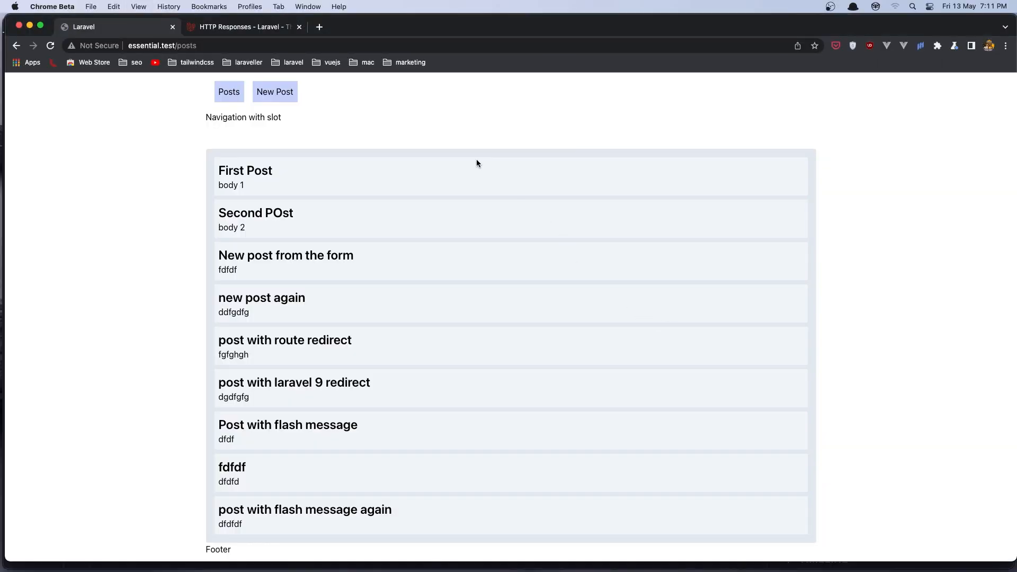
Submit another post to see the green banner, then return to HTTP Responses docs.
left_click(274, 91)
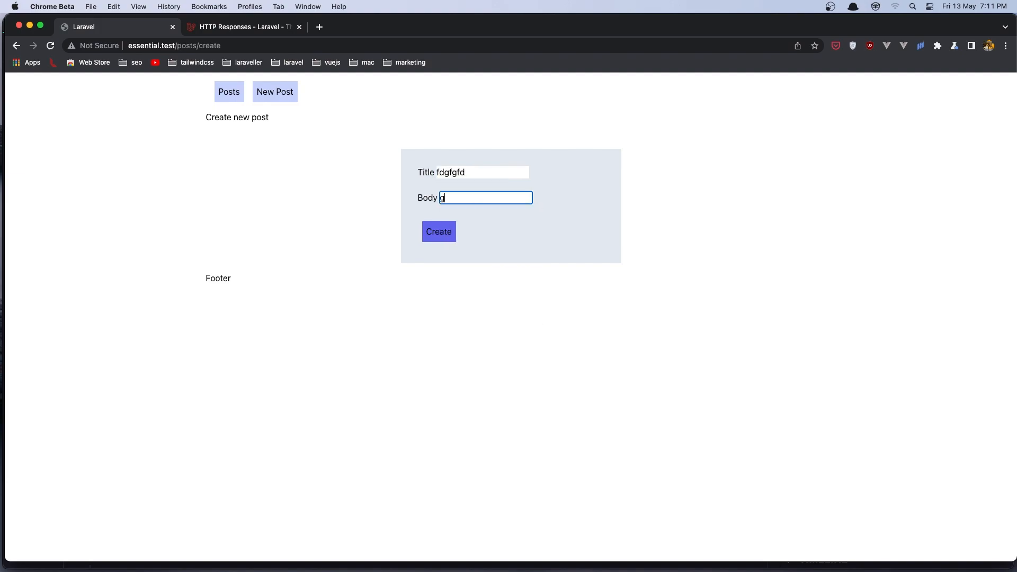
left_click(438, 231)
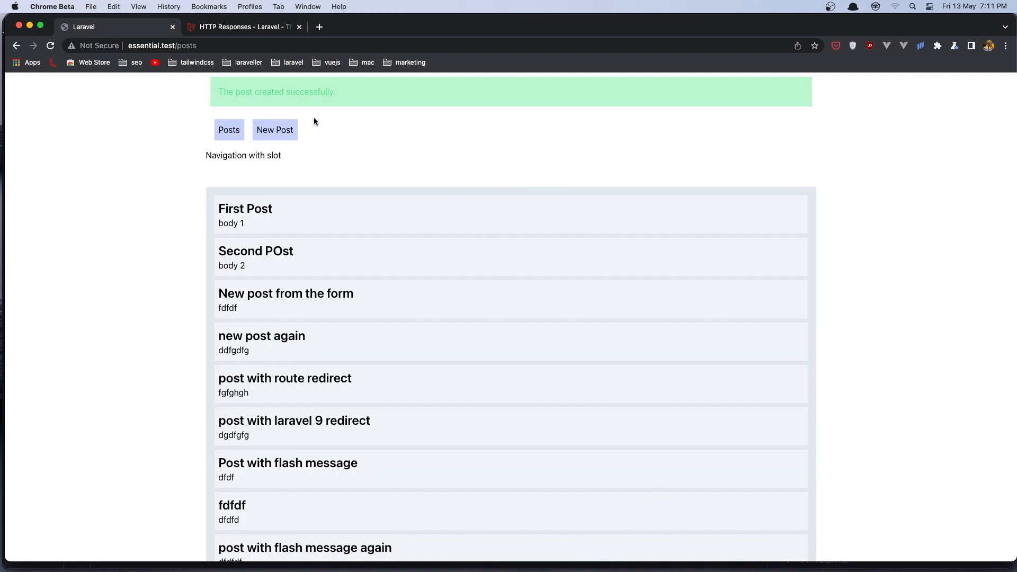
mouse_move(343, 95)
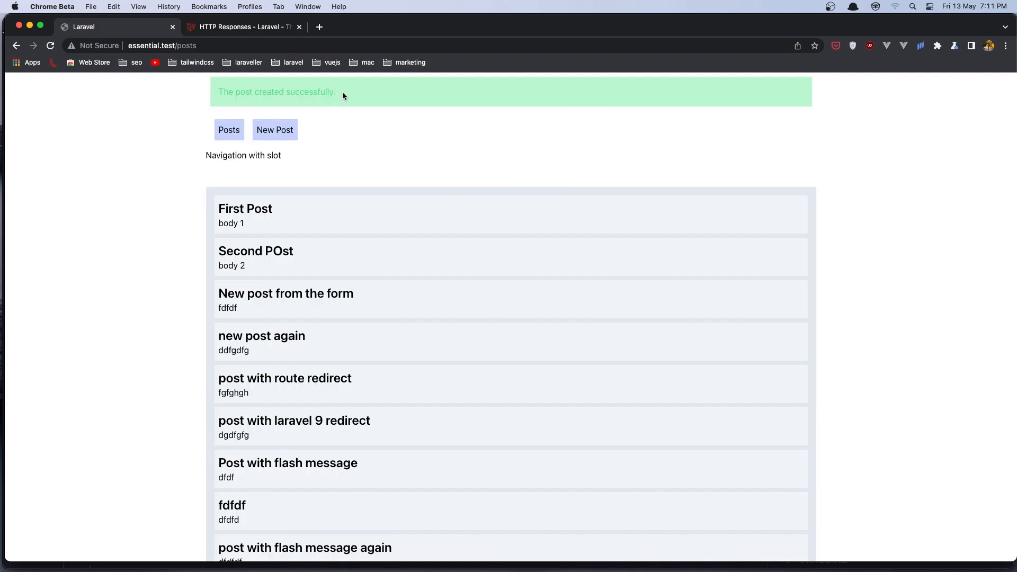
mouse_move(180, 129)
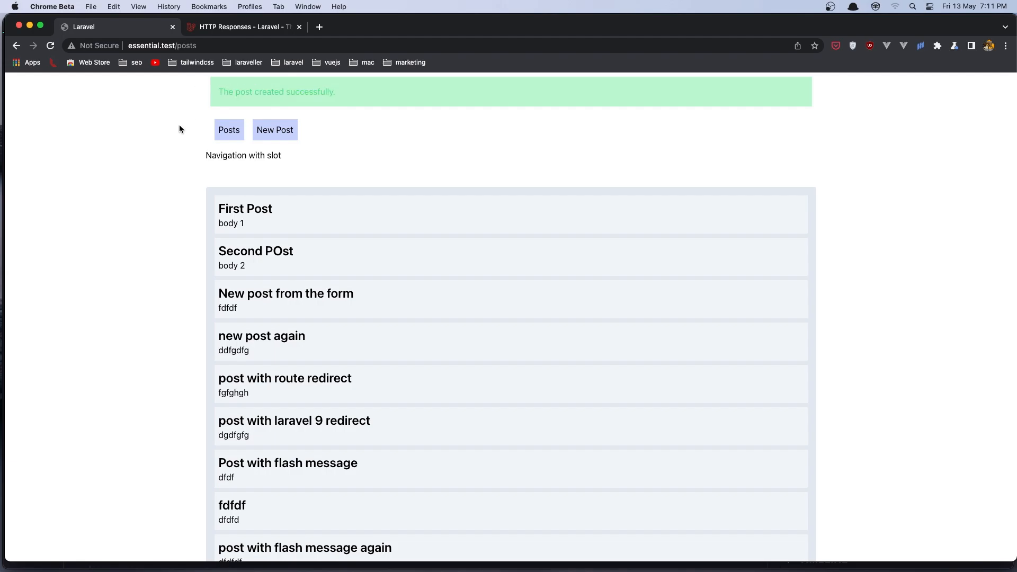
left_click(240, 26)
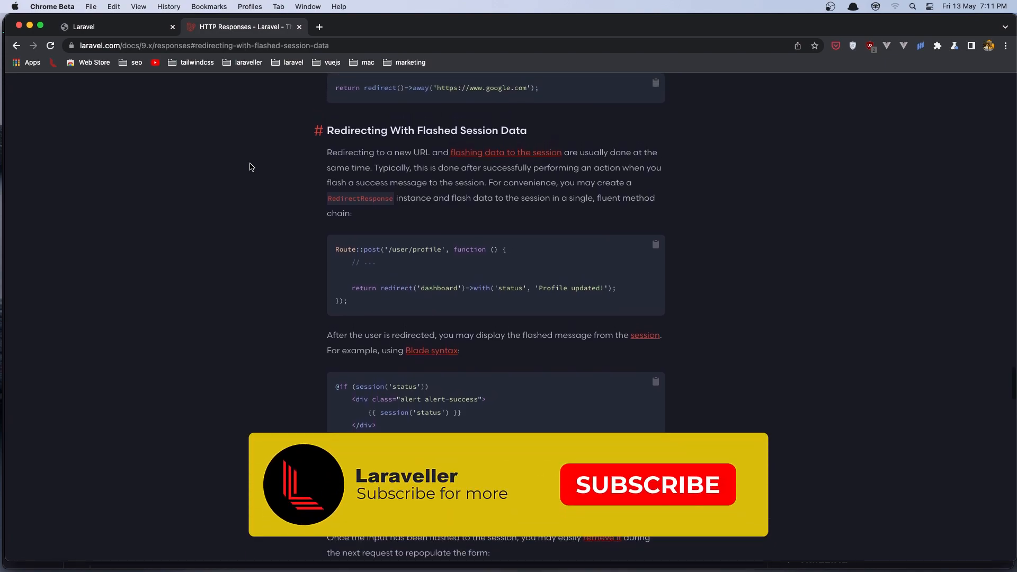
Bring up the Laravel docs search from the 'Redirecting With Flashed Session Data' section.
left_click(647, 484)
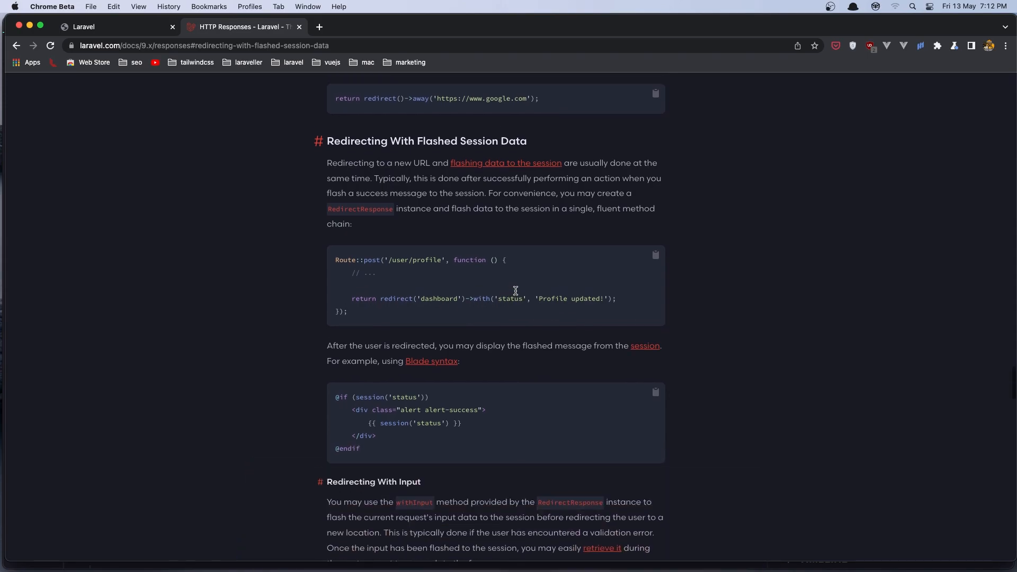
scroll("up", 3)
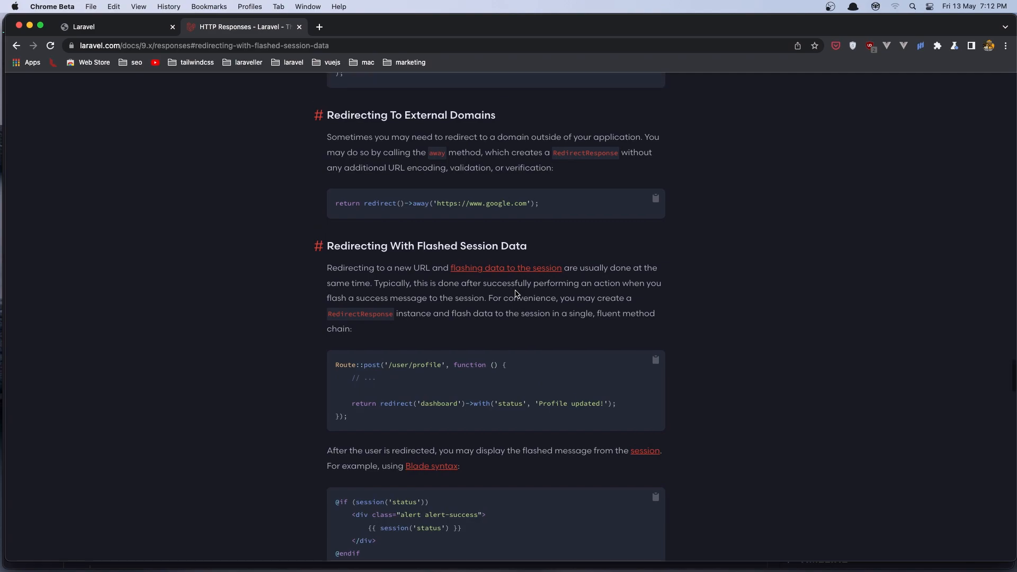
scroll("up", 3)
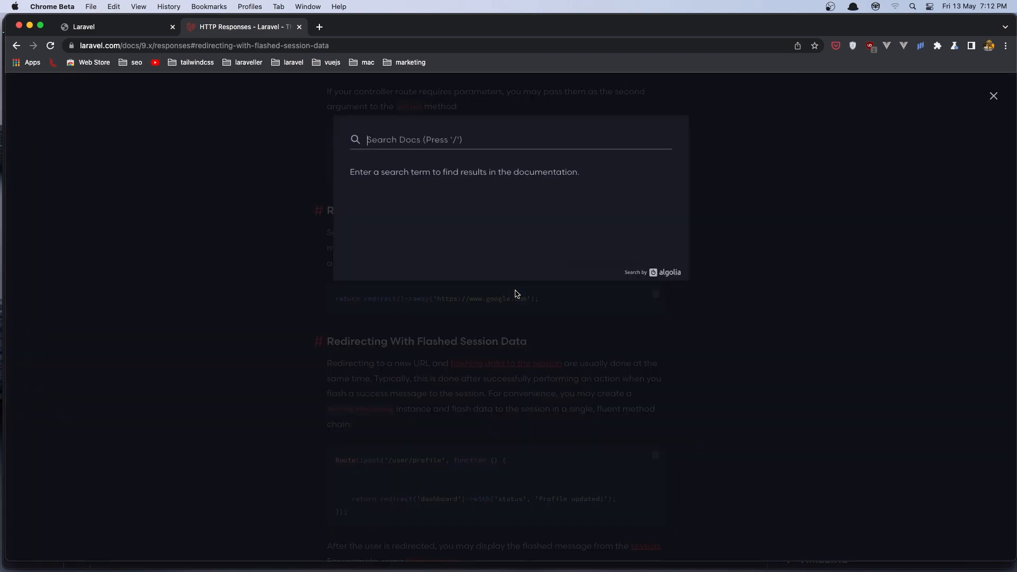
Search the Laravel docs for 'flash' and open the HTTP Session Flash Data result.
type("flash")
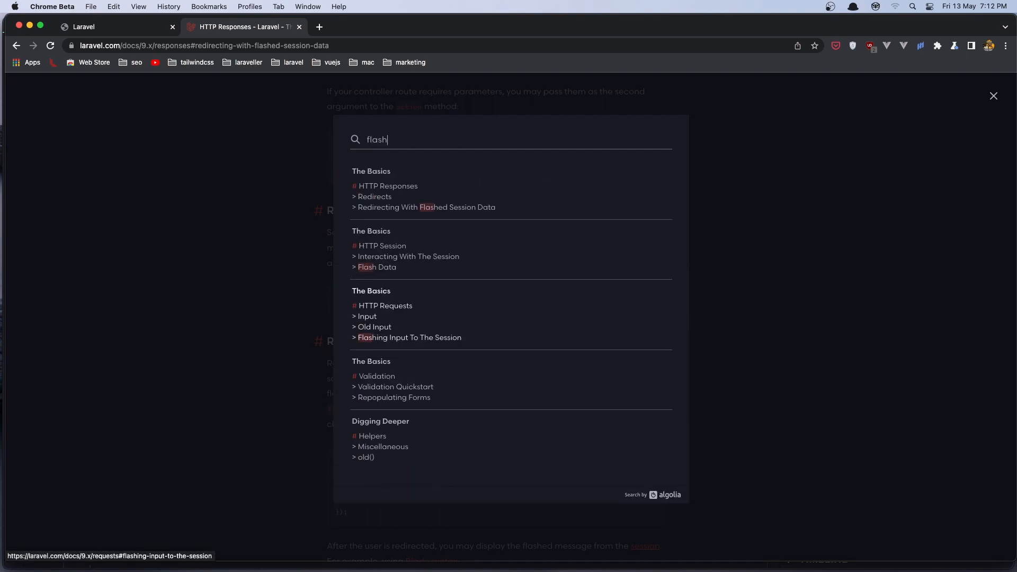
mouse_move(482, 208)
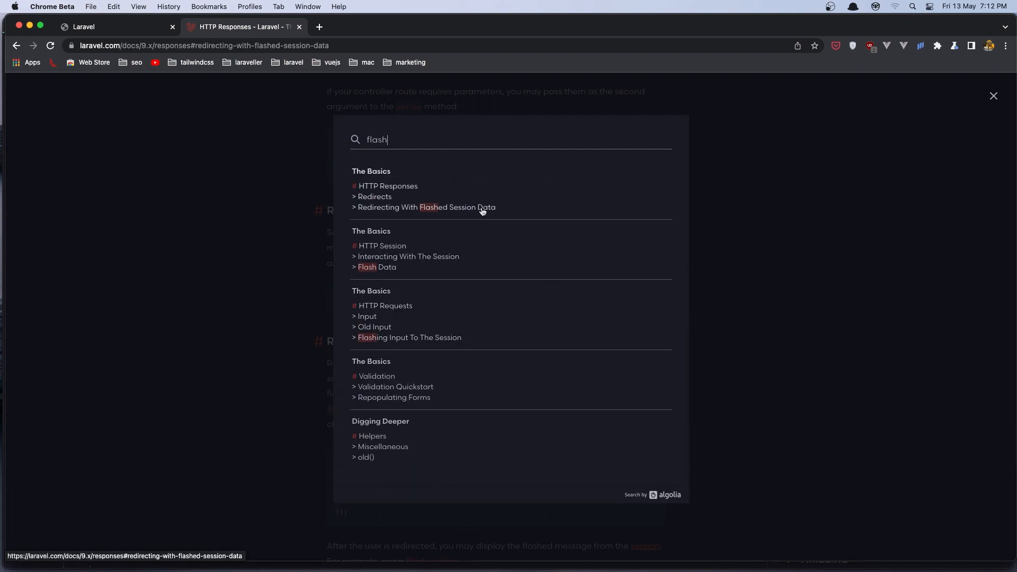
mouse_move(456, 215)
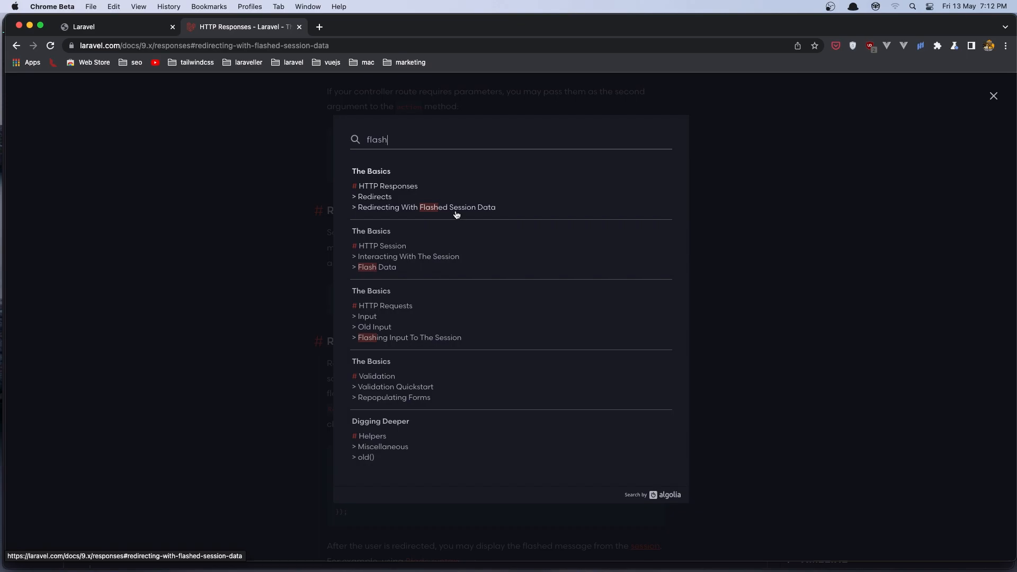
mouse_move(442, 267)
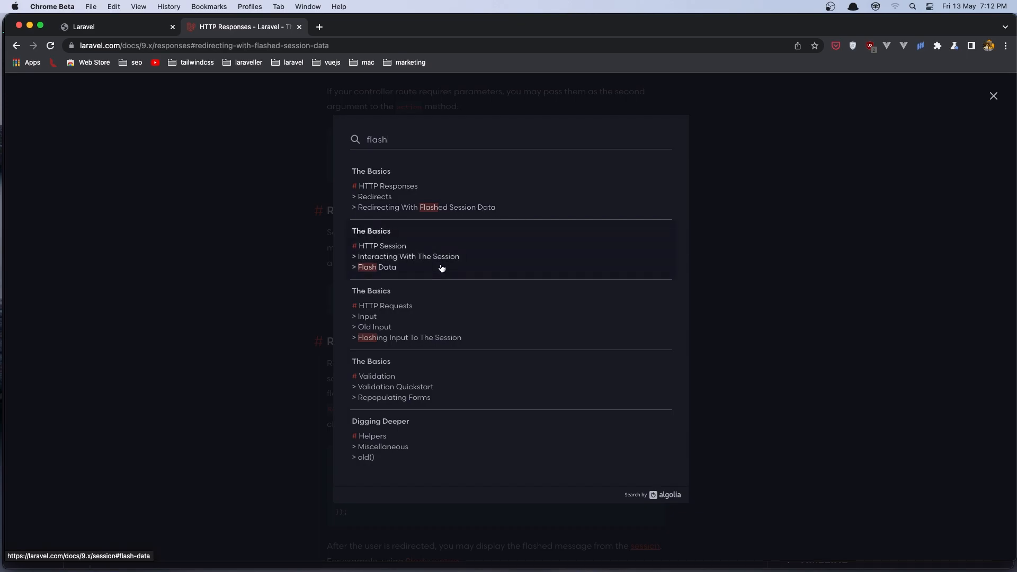
left_click(376, 266)
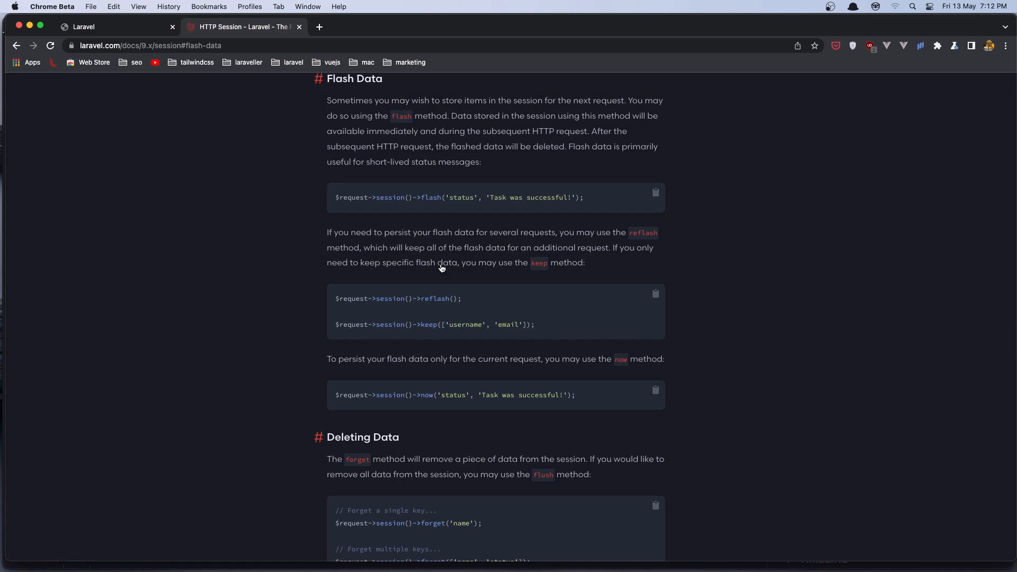
scroll("down", 3)
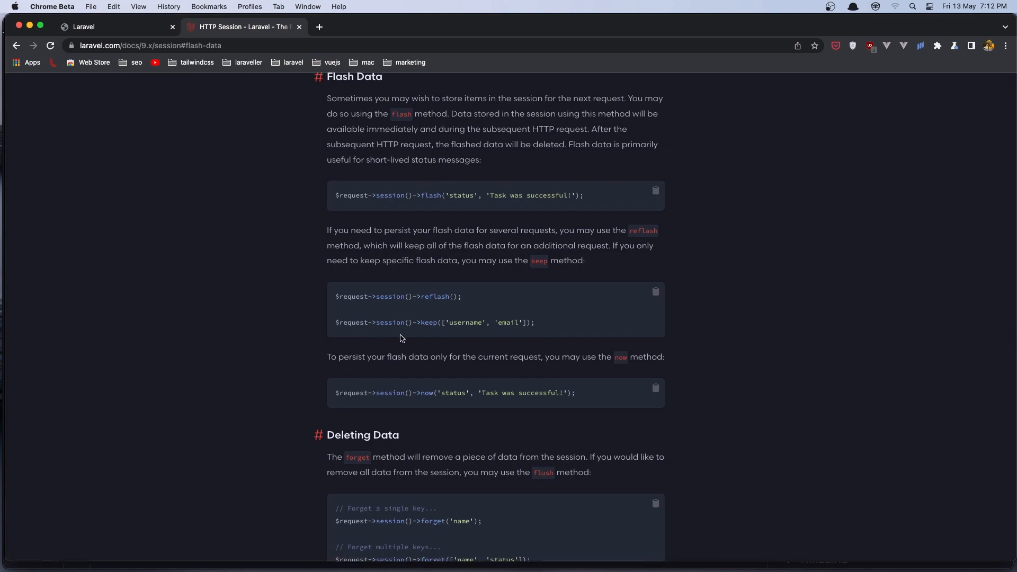
mouse_move(428, 196)
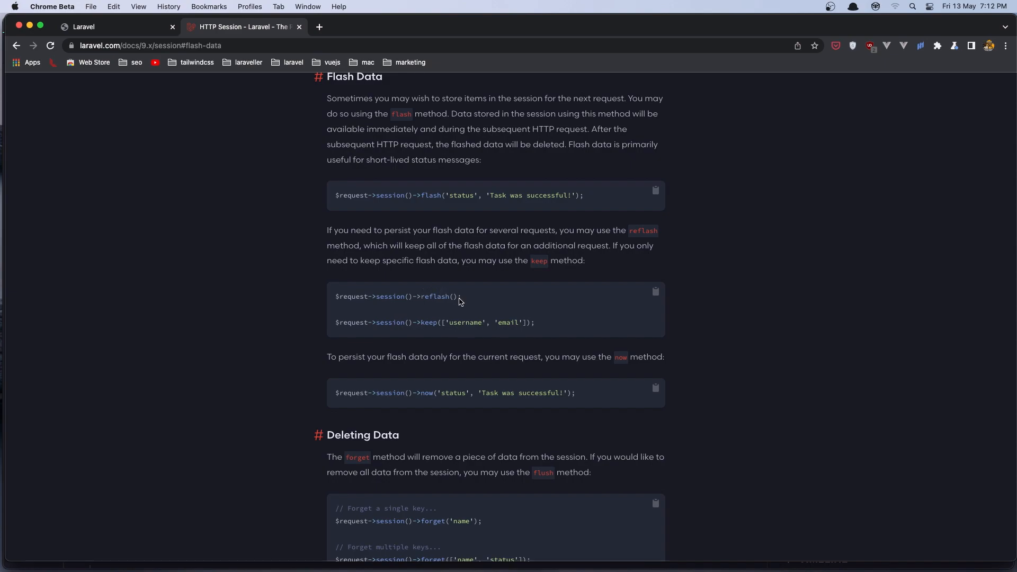
double_click(434, 297)
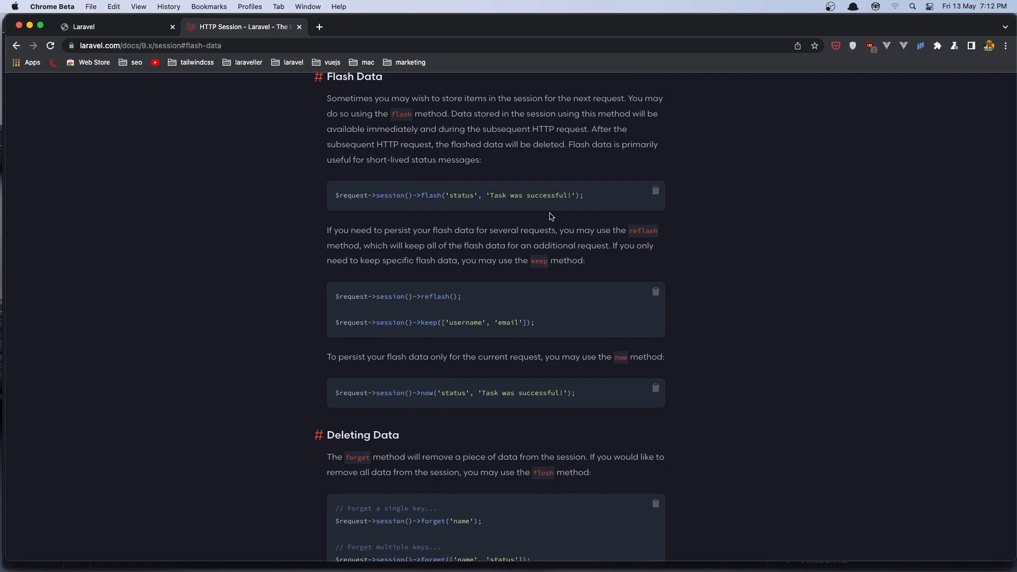
mouse_move(337, 154)
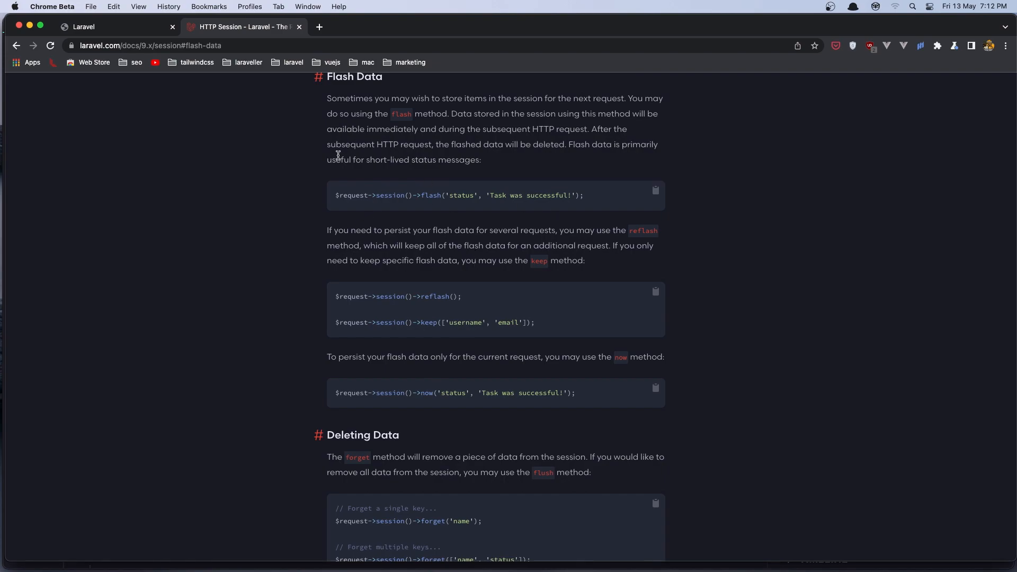
mouse_move(415, 226)
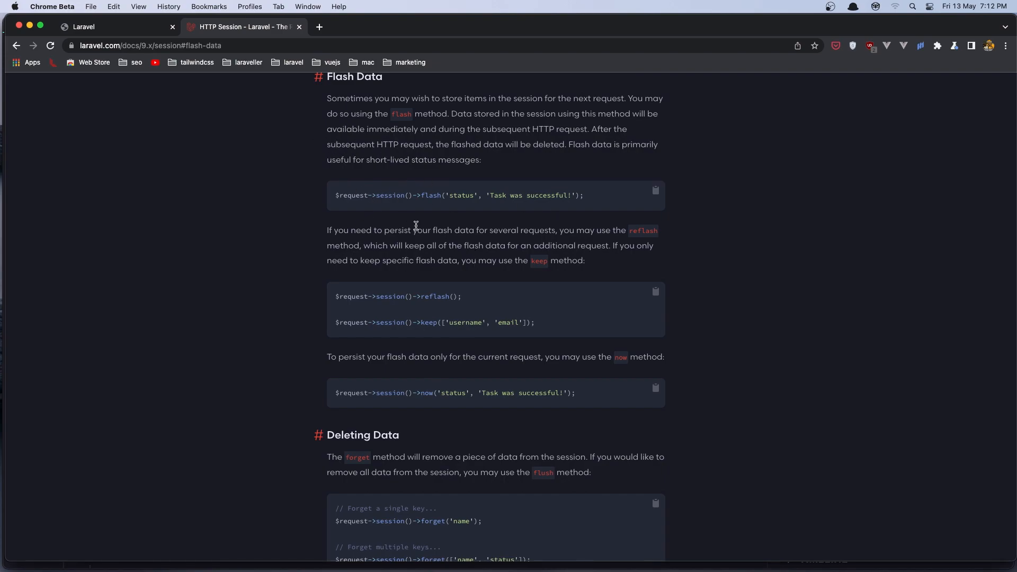